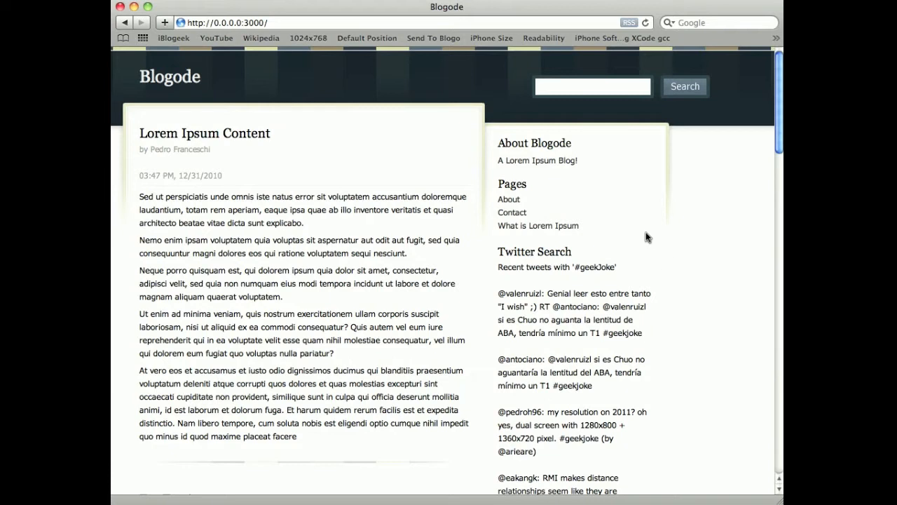
{"action": "mouse_move", "coordinate": [644, 233]}
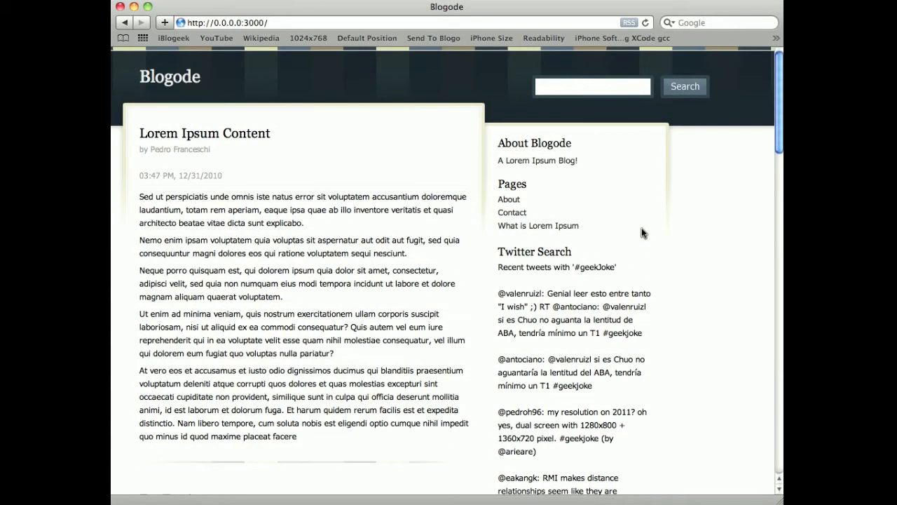
{"action": "mouse_move", "coordinate": [454, 182]}
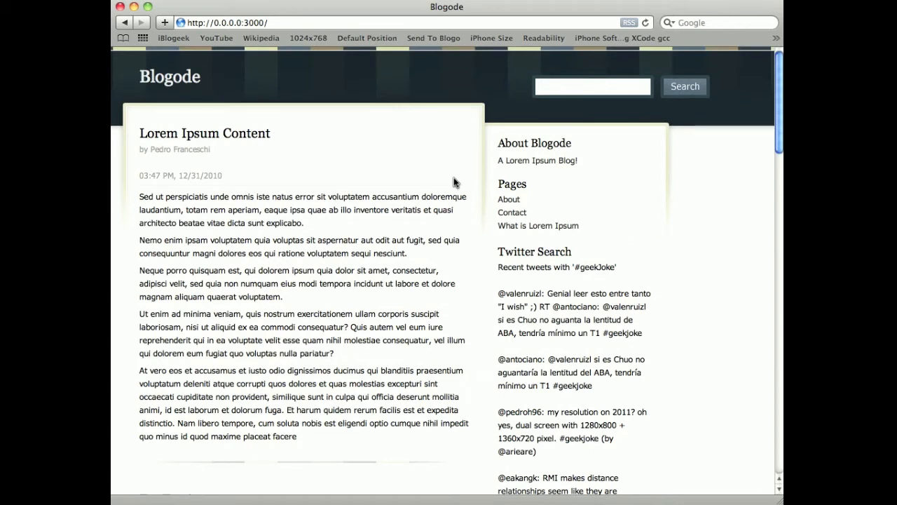
{"action": "mouse_move", "coordinate": [606, 174]}
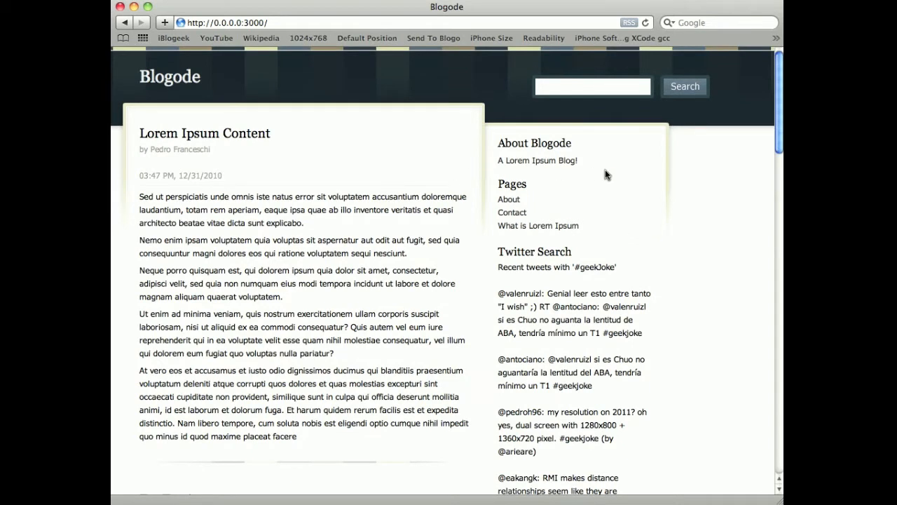
{"action": "mouse_move", "coordinate": [560, 157]}
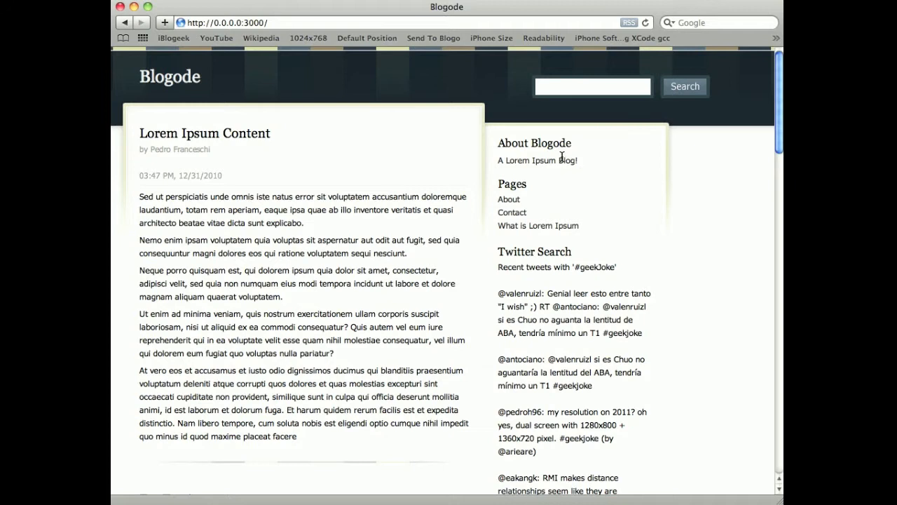
{"action": "mouse_move", "coordinate": [536, 198]}
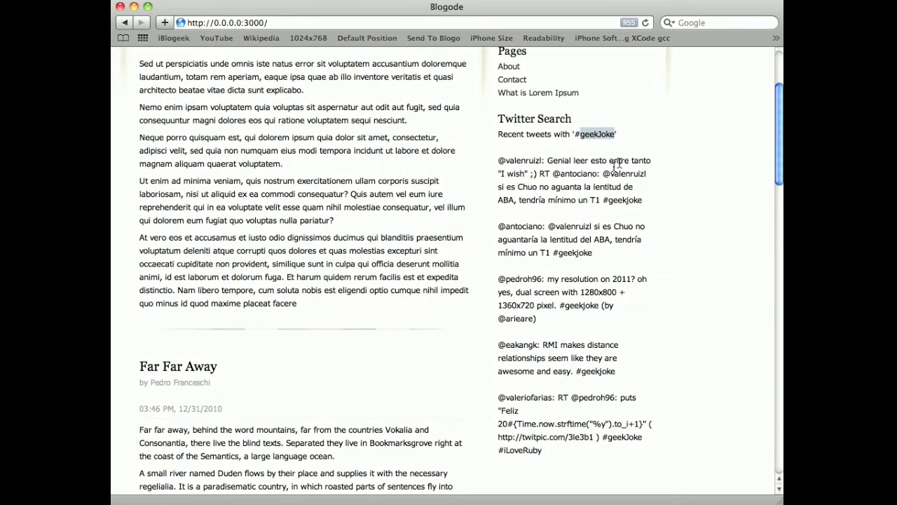
Step: Browse down the blog and move to the second page of older posts
{"action": "scroll", "scroll_direction": "down", "scroll_amount": 3}
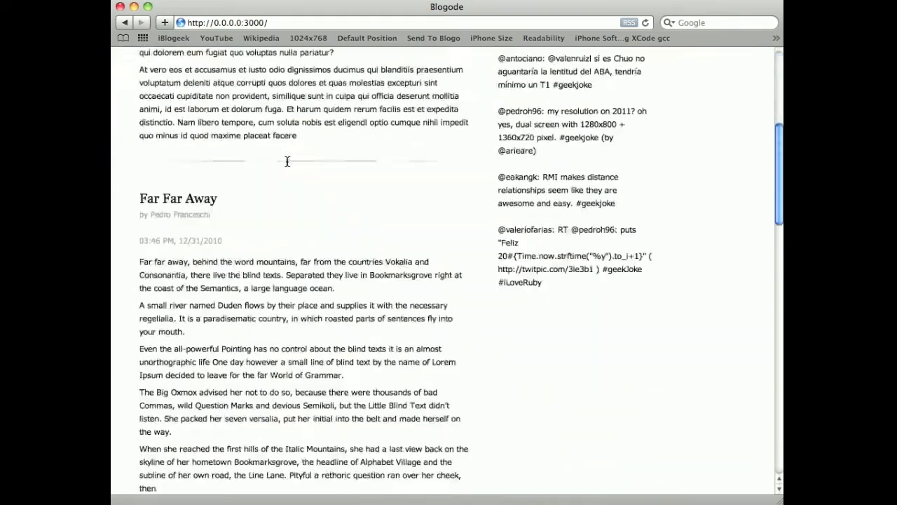
{"action": "scroll", "scroll_direction": "down", "scroll_amount": 3}
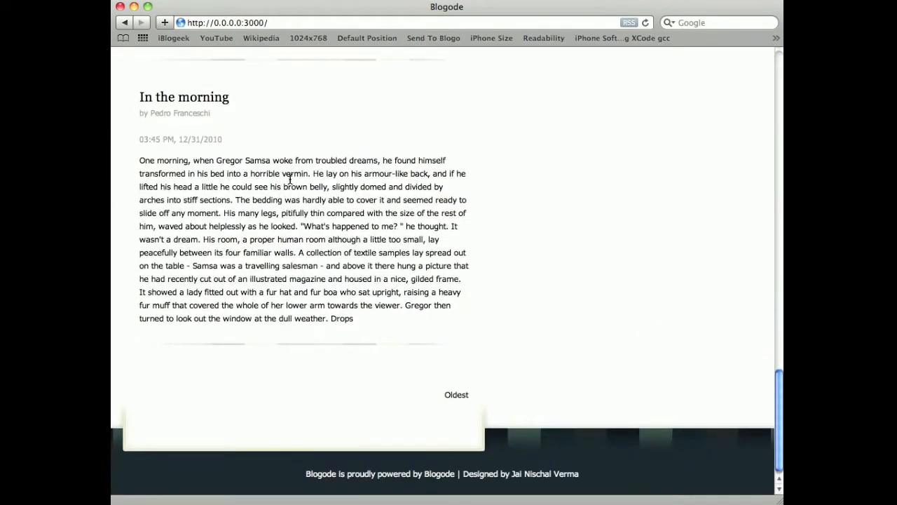
{"action": "scroll", "scroll_direction": "down", "scroll_amount": 3}
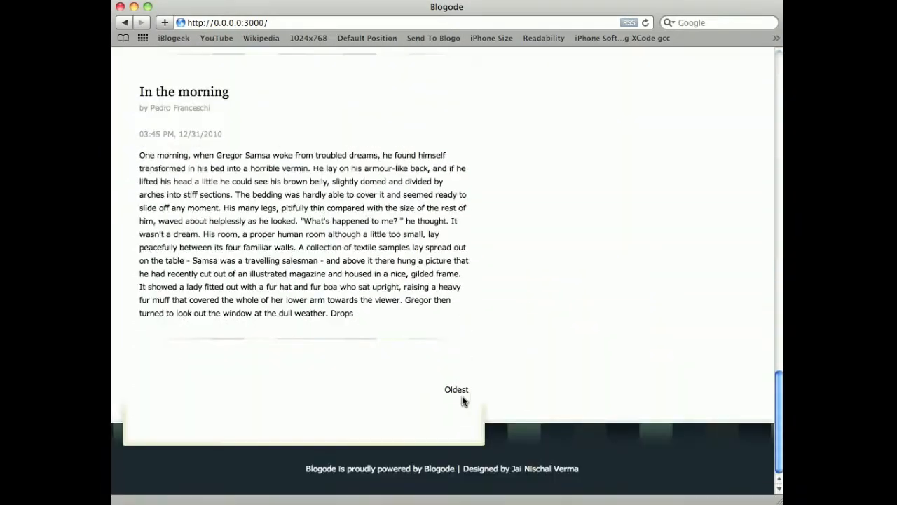
{"action": "left_click", "coordinate": [457, 390]}
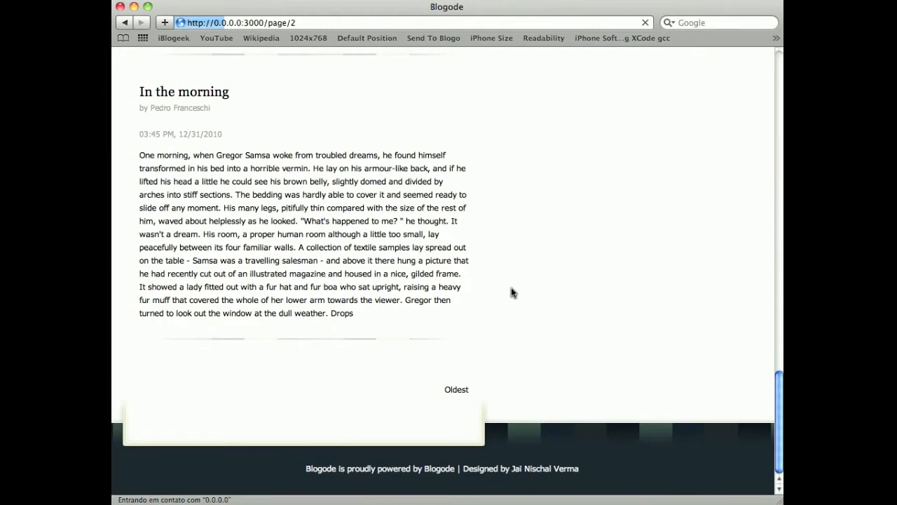
{"action": "scroll", "scroll_direction": "down", "scroll_amount": 3}
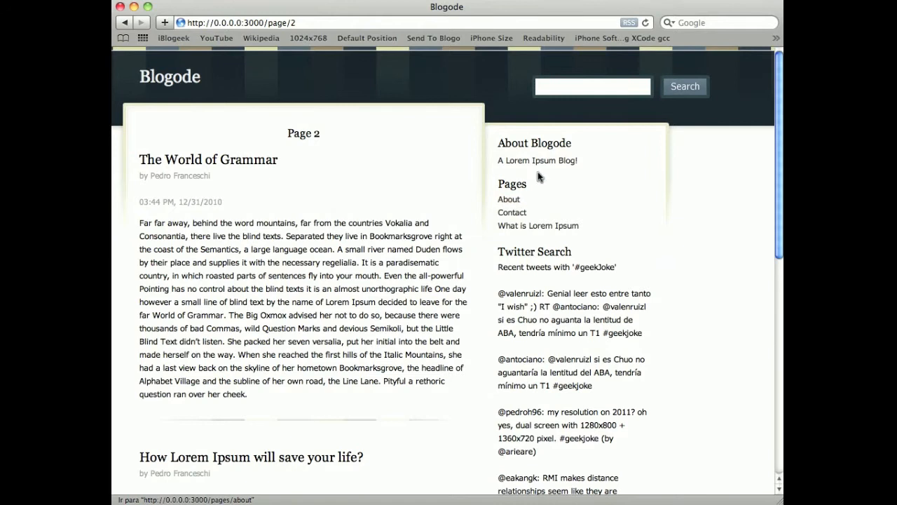
Step: Visit the Contact page, then view the Lorem Ipsum Content post with its comment and reply form
{"action": "left_click", "coordinate": [511, 211]}
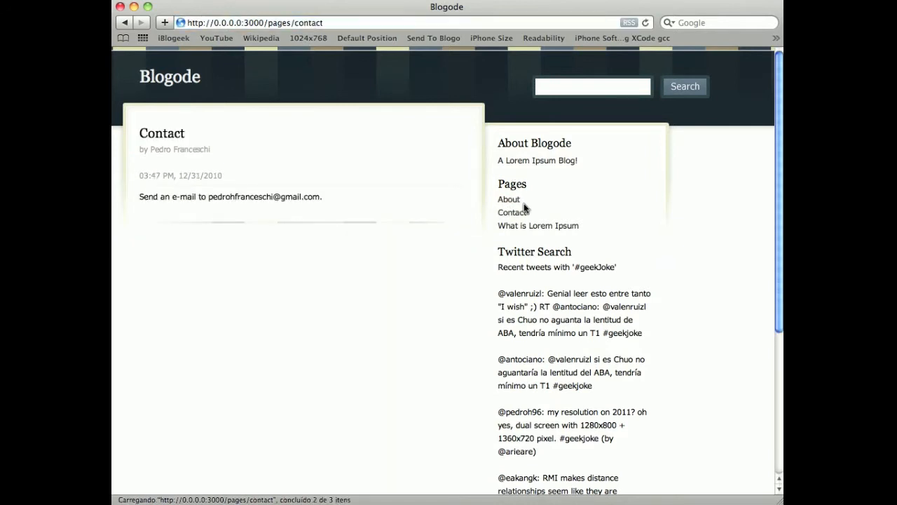
{"action": "left_click", "coordinate": [168, 76]}
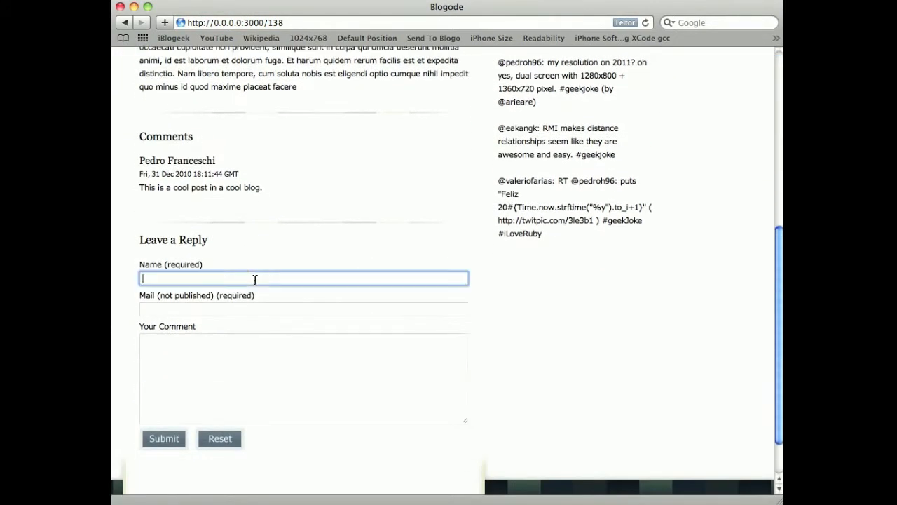
Step: Submit a reply from 'The tester' with an email, saying it is a comment for Blogode demonstration
{"action": "type", "text": "Te"}
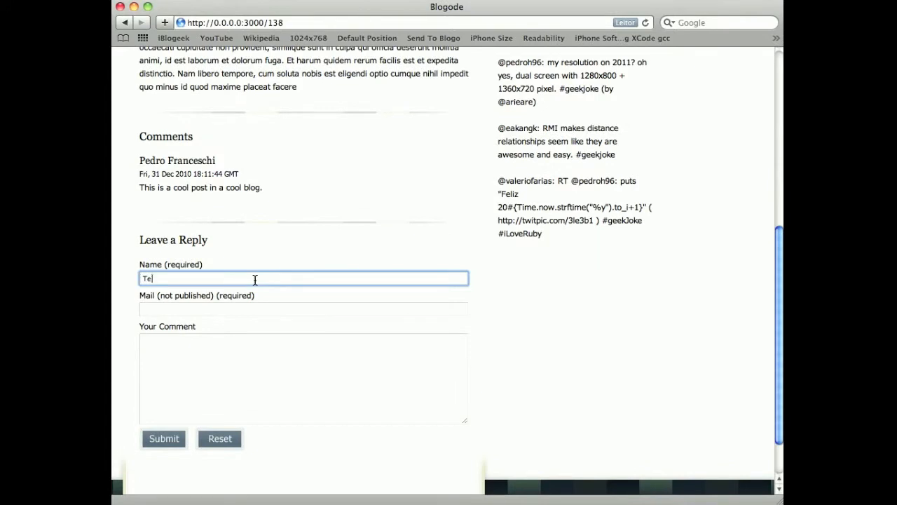
{"action": "type", "text": "he teste"}
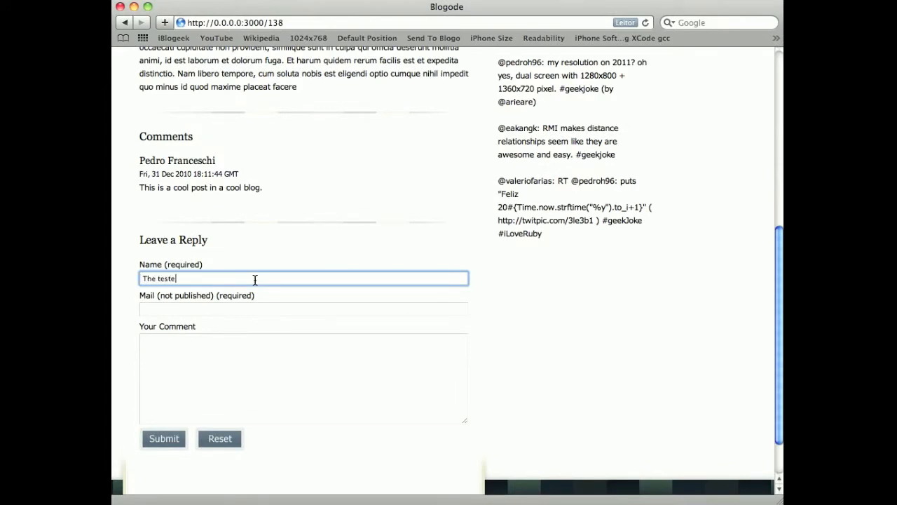
{"action": "type", "text": "my_email@gmail.com"}
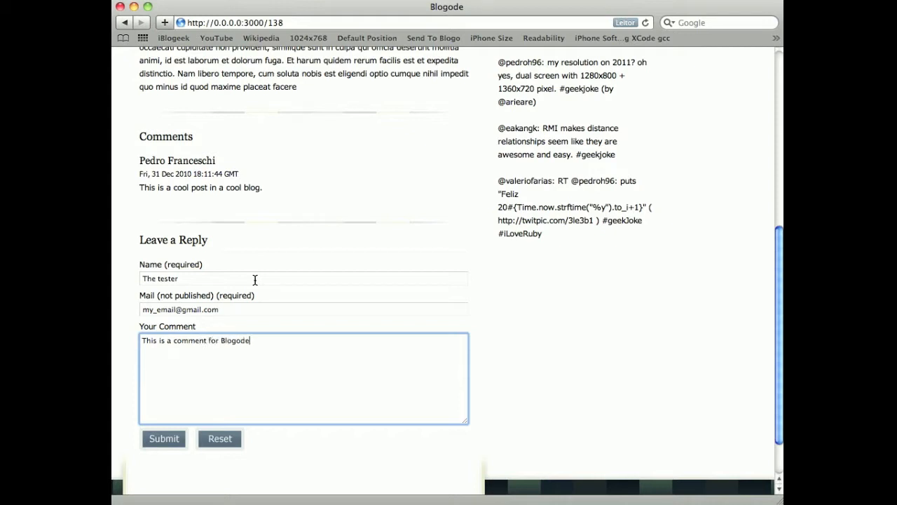
{"action": "type", "text": "demonstration."}
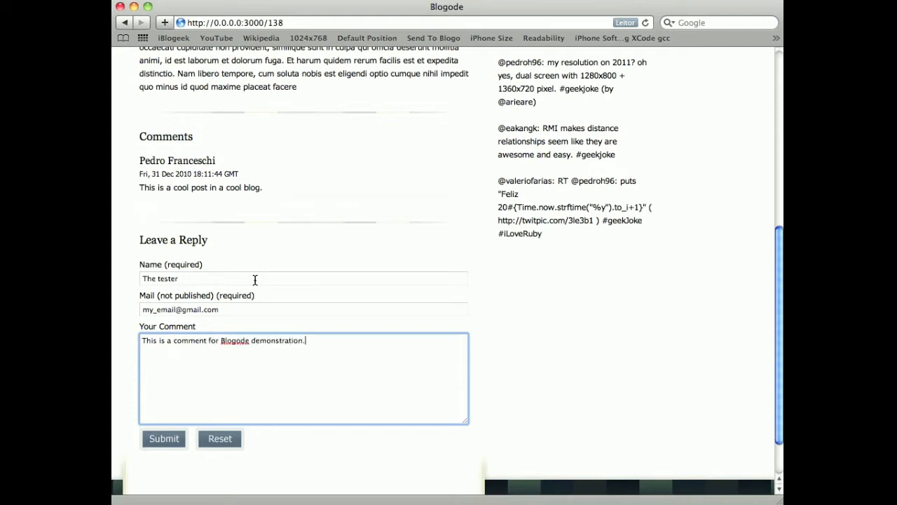
{"action": "left_click", "coordinate": [162, 438]}
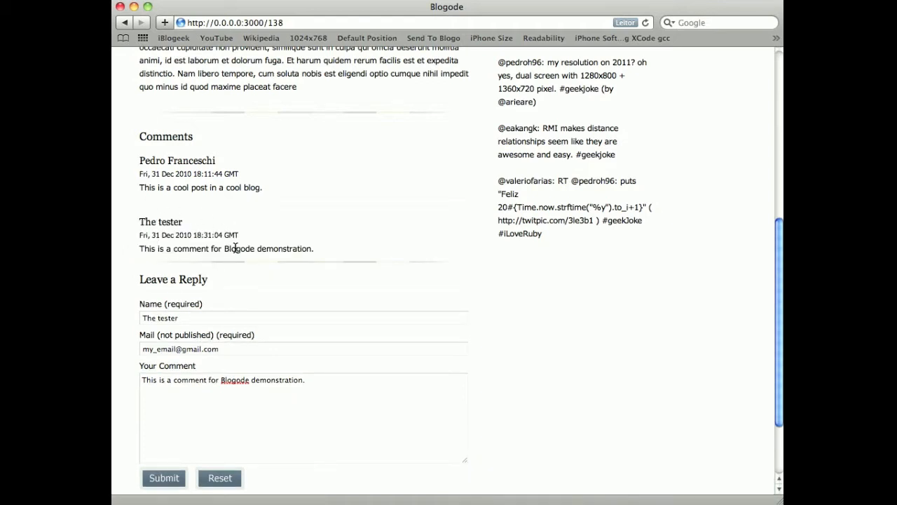
{"action": "mouse_move", "coordinate": [222, 244]}
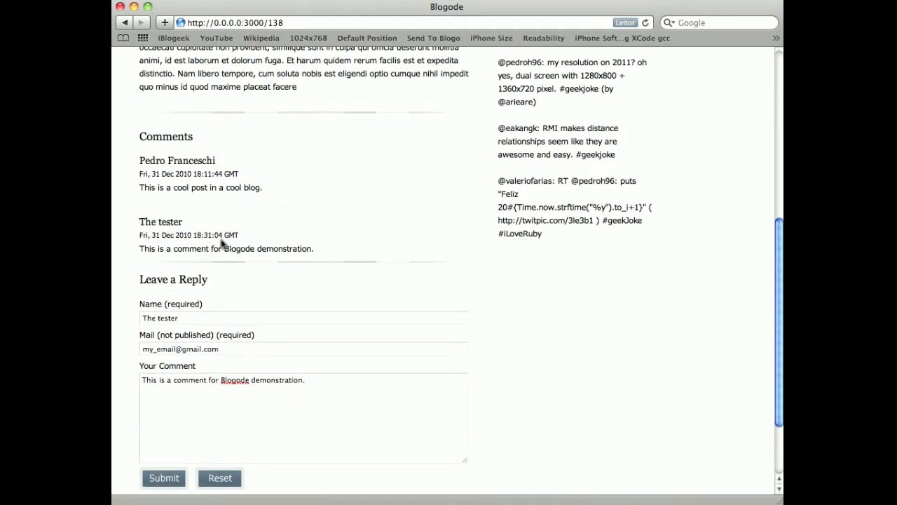
{"action": "mouse_move", "coordinate": [451, 244]}
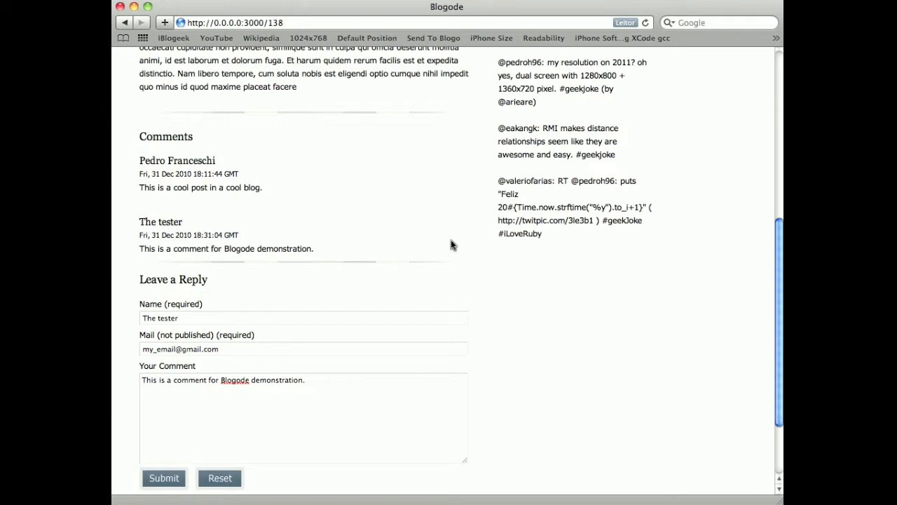
{"action": "mouse_move", "coordinate": [474, 259]}
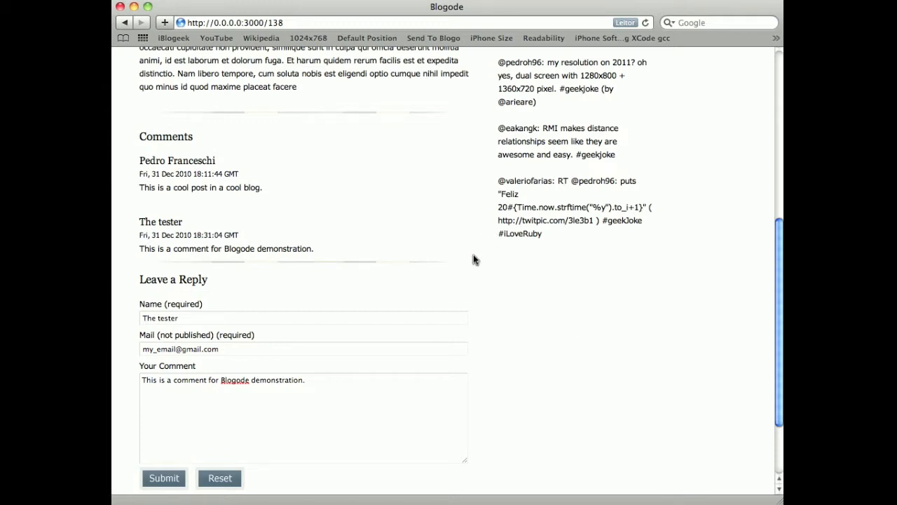
{"action": "mouse_move", "coordinate": [364, 269]}
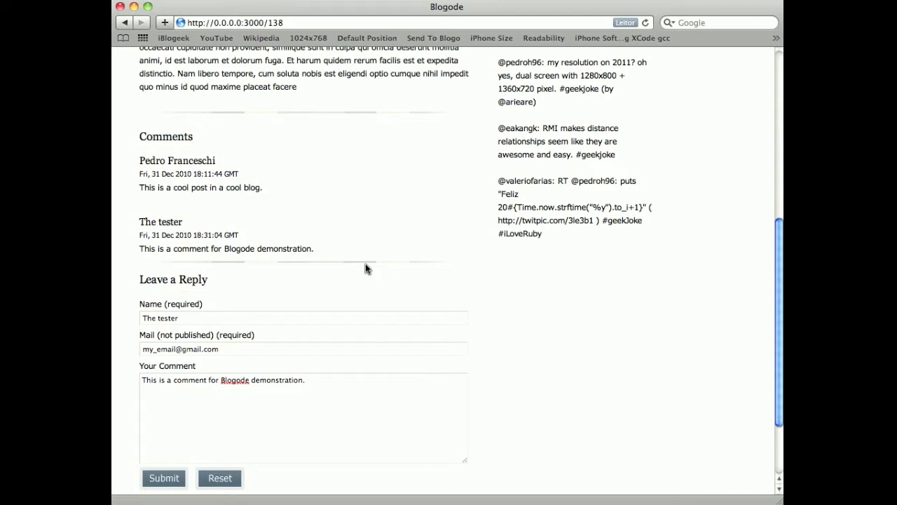
{"action": "mouse_move", "coordinate": [174, 213]}
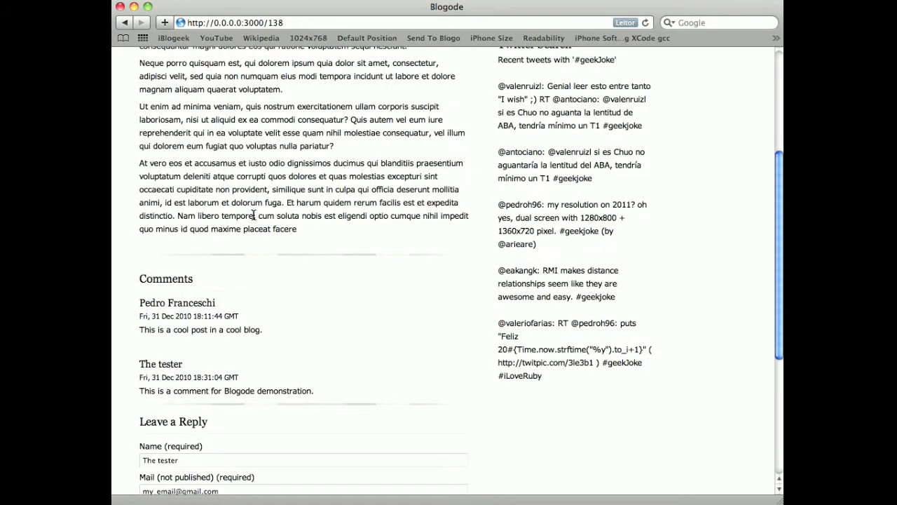
{"action": "scroll", "scroll_direction": "down", "scroll_amount": 3}
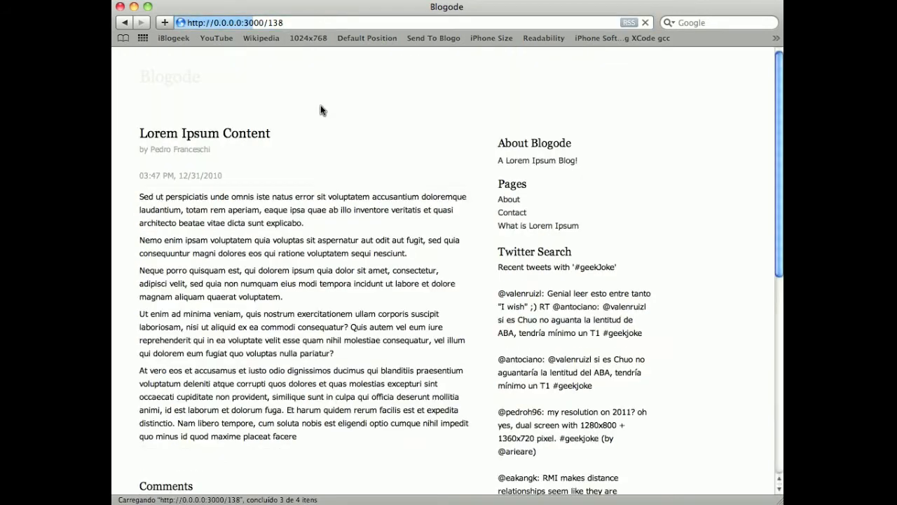
{"action": "scroll", "scroll_direction": "down", "scroll_amount": 3}
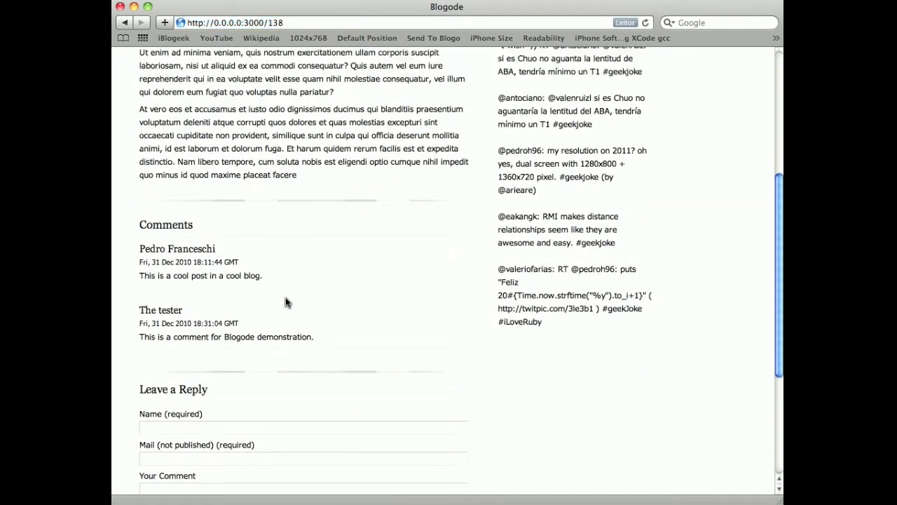
Step: Search the blog for 'lorem' and look over the matching posts
{"action": "scroll", "scroll_direction": "up", "scroll_amount": 3}
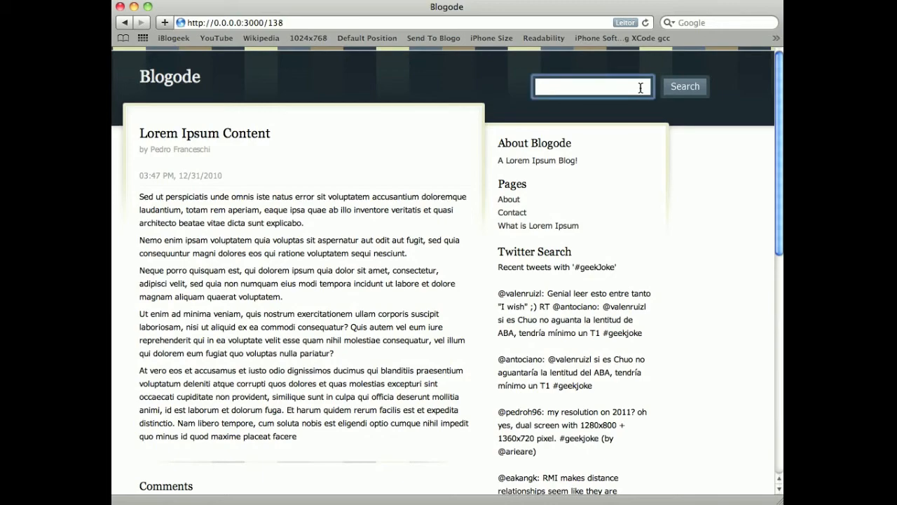
{"action": "left_click", "coordinate": [685, 87]}
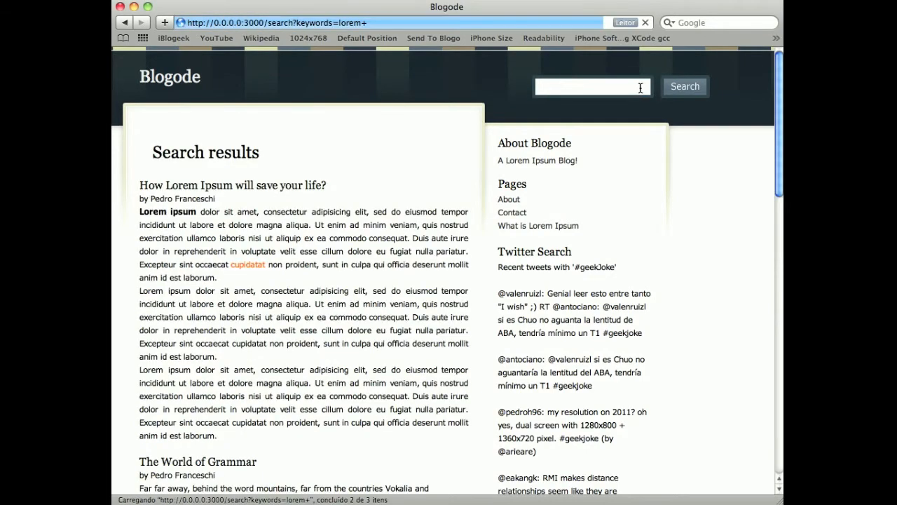
{"action": "scroll", "scroll_direction": "down", "scroll_amount": 3}
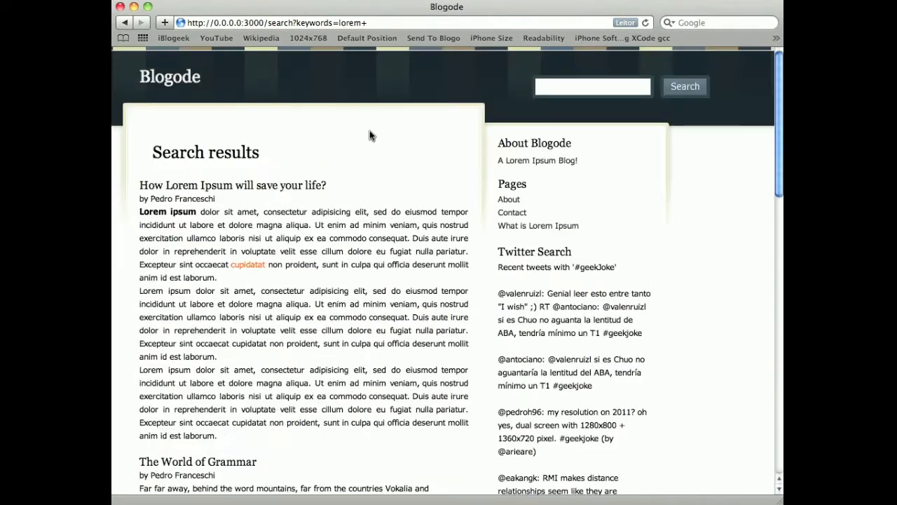
{"action": "mouse_move", "coordinate": [169, 76]}
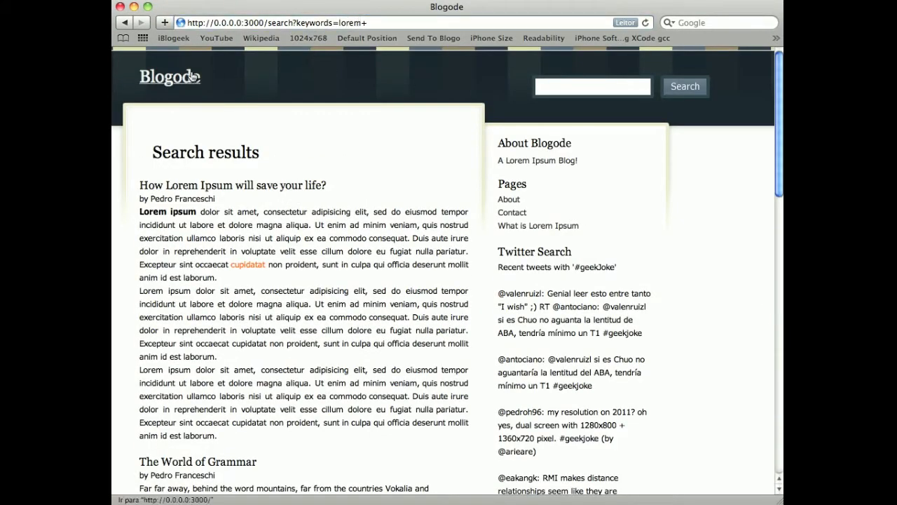
Step: Return to the Blogode home page via the site title
{"action": "left_click", "coordinate": [168, 76]}
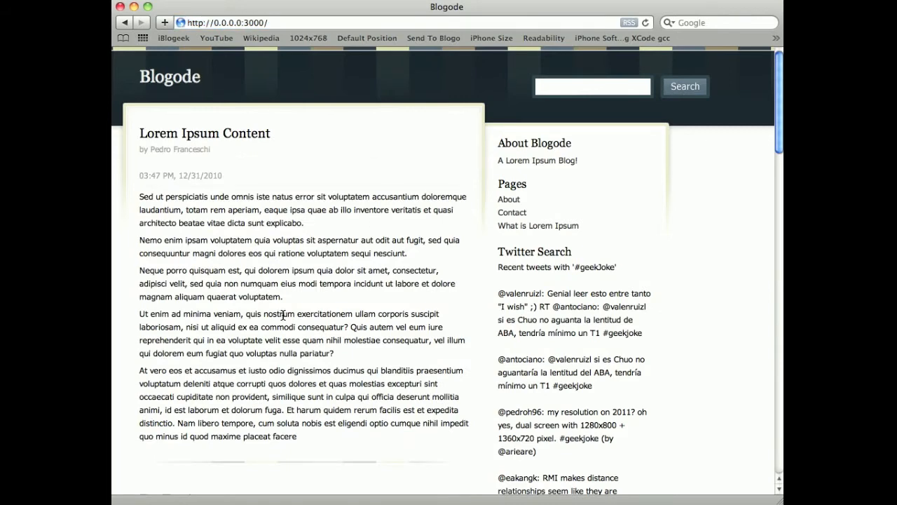
{"action": "scroll", "scroll_direction": "down", "scroll_amount": 3}
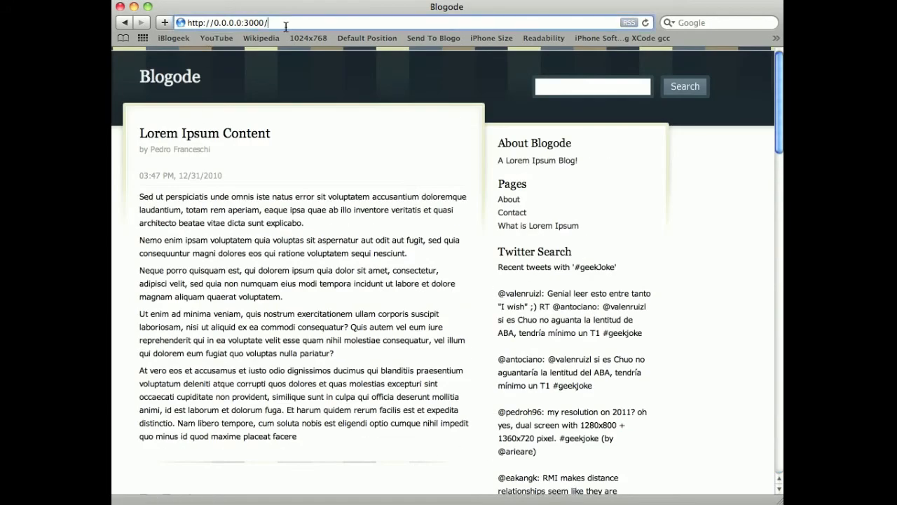
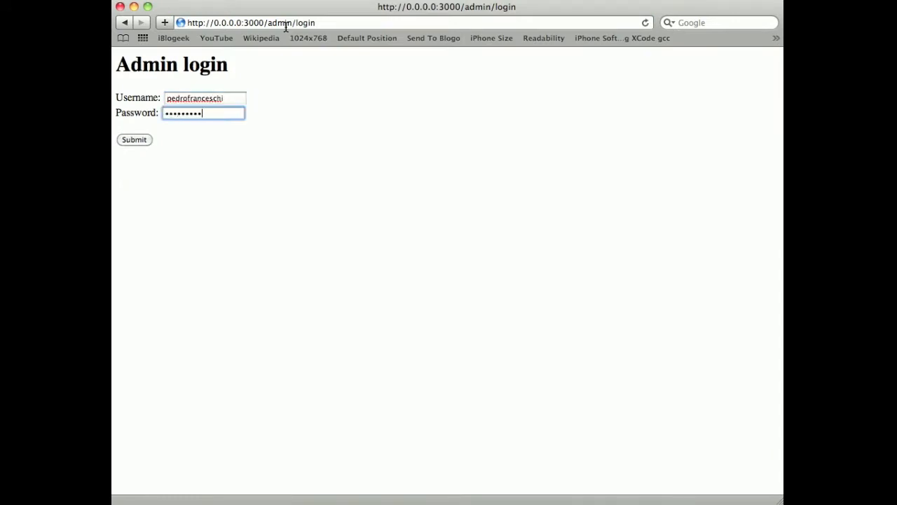
{"action": "left_click", "coordinate": [135, 141]}
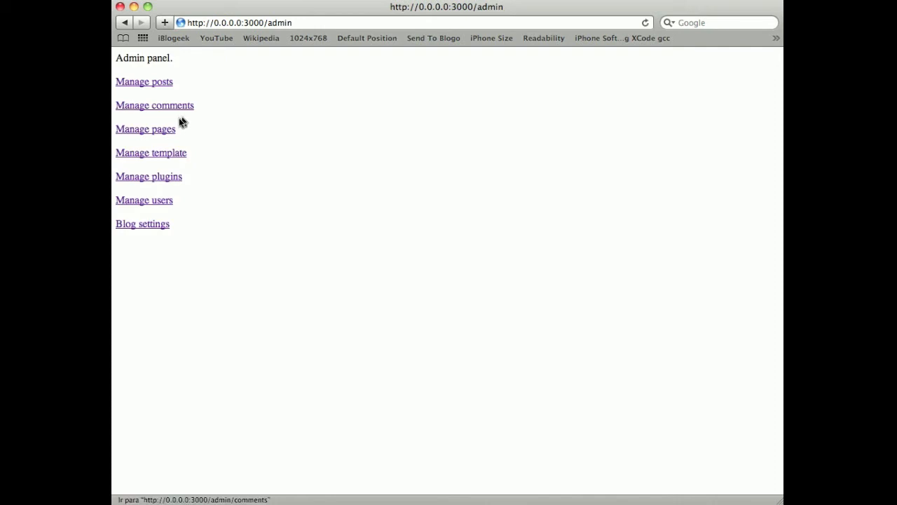
{"action": "mouse_move", "coordinate": [139, 97]}
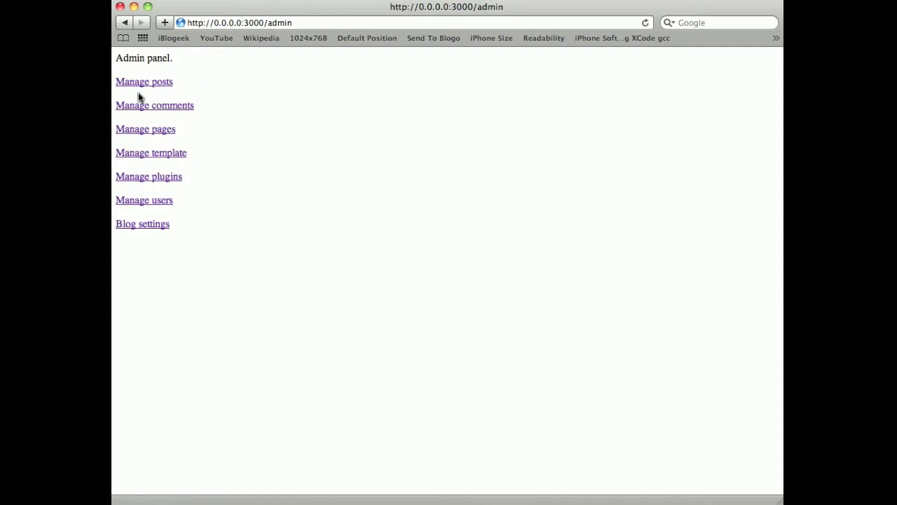
{"action": "left_click", "coordinate": [143, 81]}
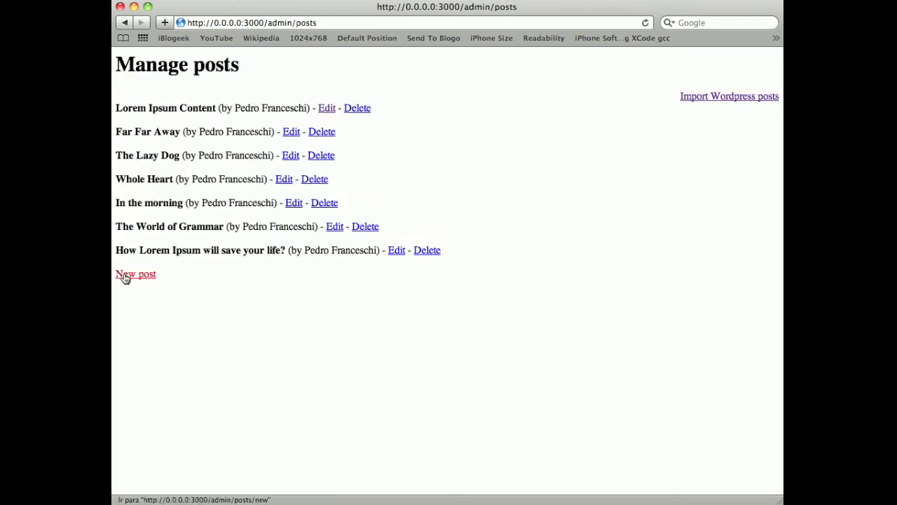
Step: Publish a new post 'Test for the blogode demonstration' with body 'This is just a test'
{"action": "left_click", "coordinate": [134, 273]}
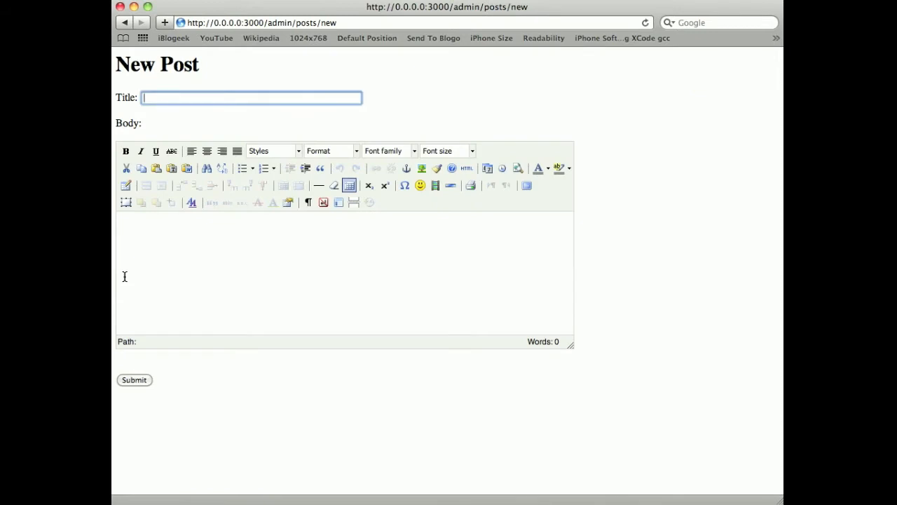
{"action": "type", "text": "Test for"}
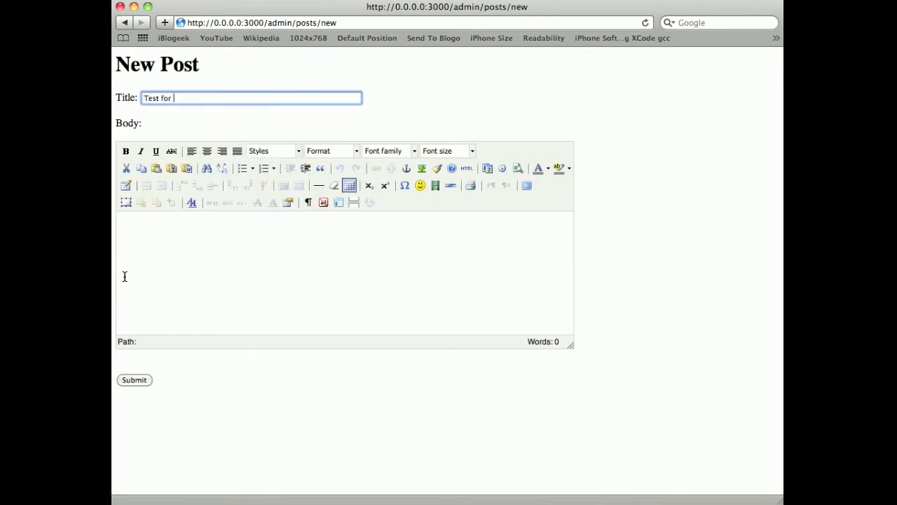
{"action": "type", "text": "the blogode demonstration"}
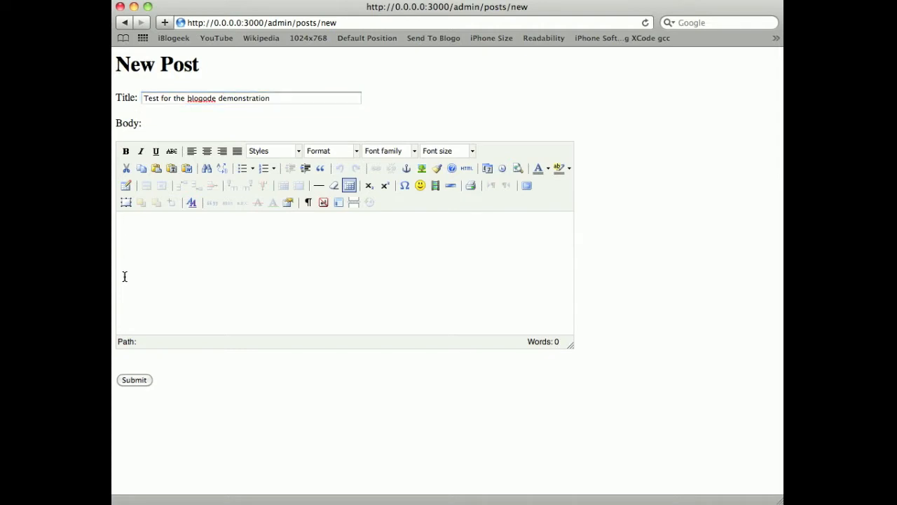
{"action": "type", "text": "This is just a test post."}
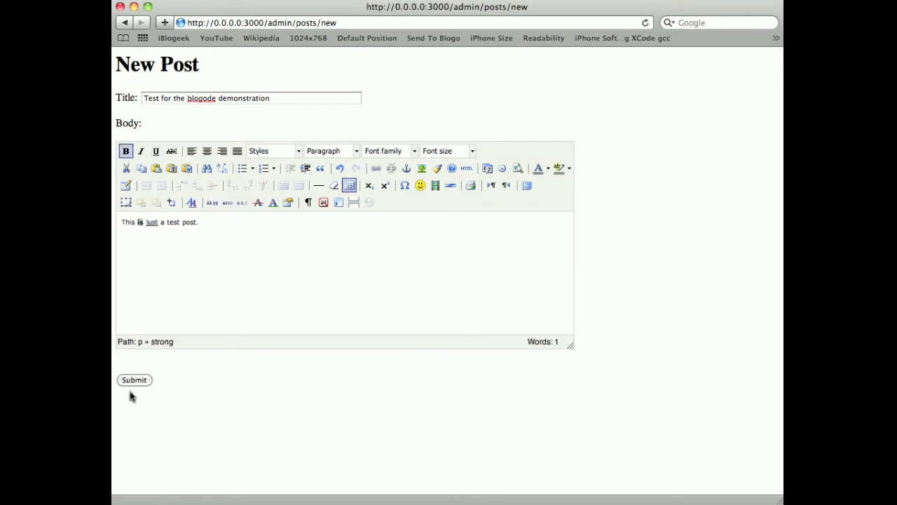
{"action": "left_click", "coordinate": [134, 378]}
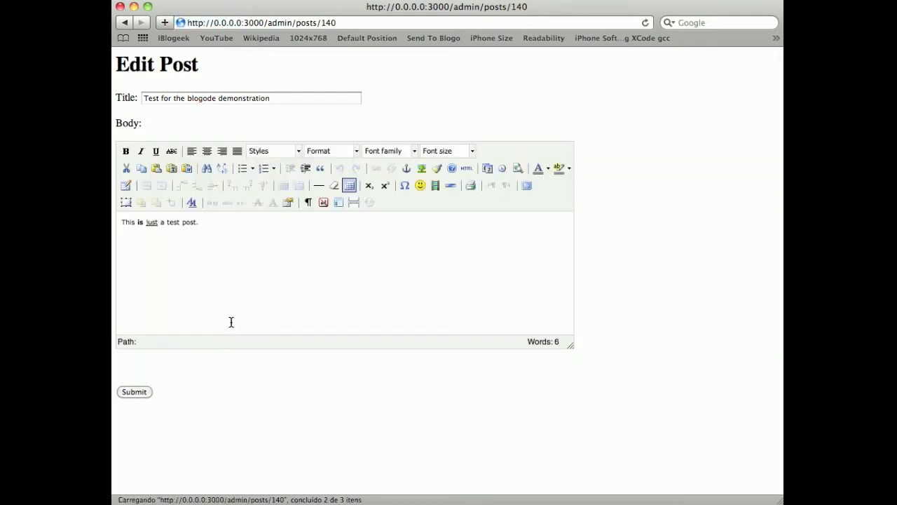
Step: Load the Blogode blog in a second browser tab from Top Sites
{"action": "left_click", "coordinate": [164, 22]}
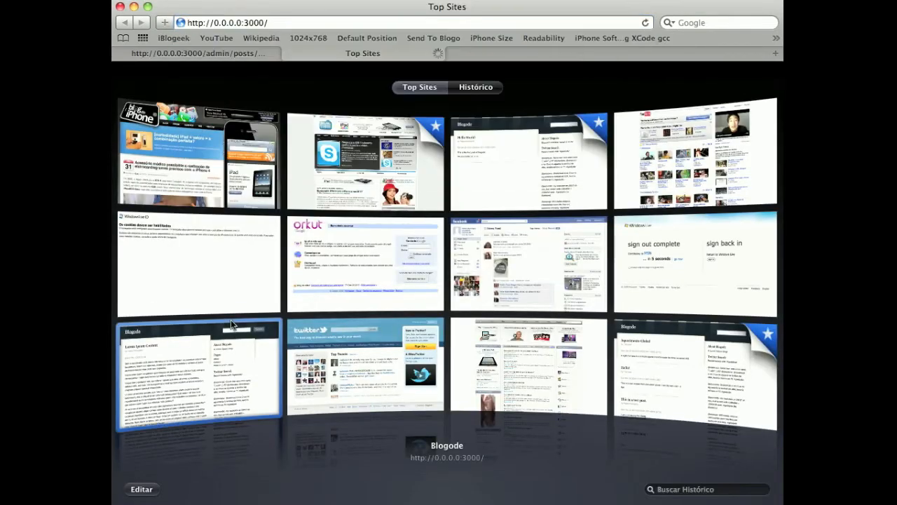
{"action": "left_click", "coordinate": [200, 376]}
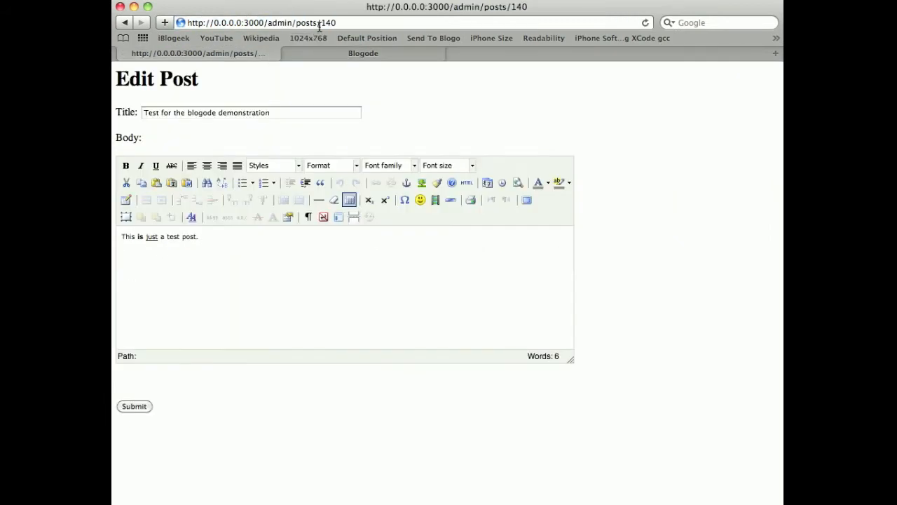
Step: Review the Manage comments list, then show the Manage pages list
{"action": "left_click", "coordinate": [334, 22]}
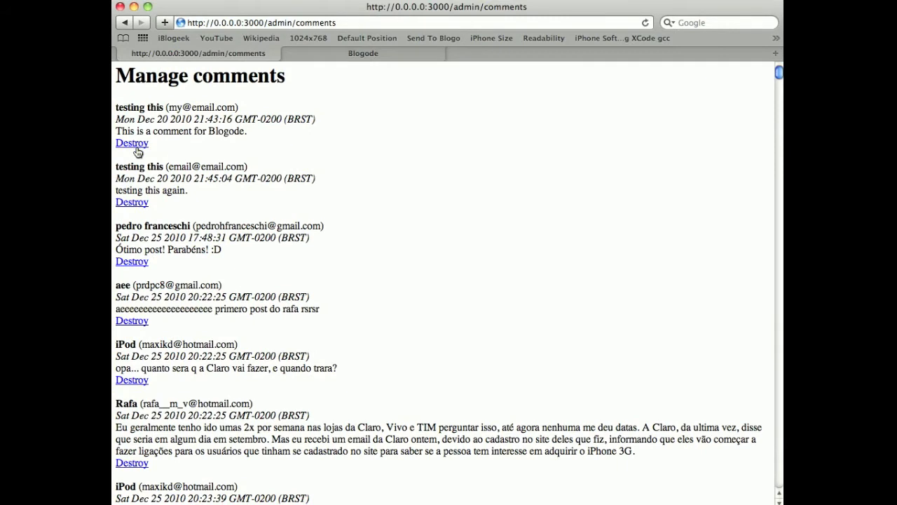
{"action": "left_click", "coordinate": [132, 143]}
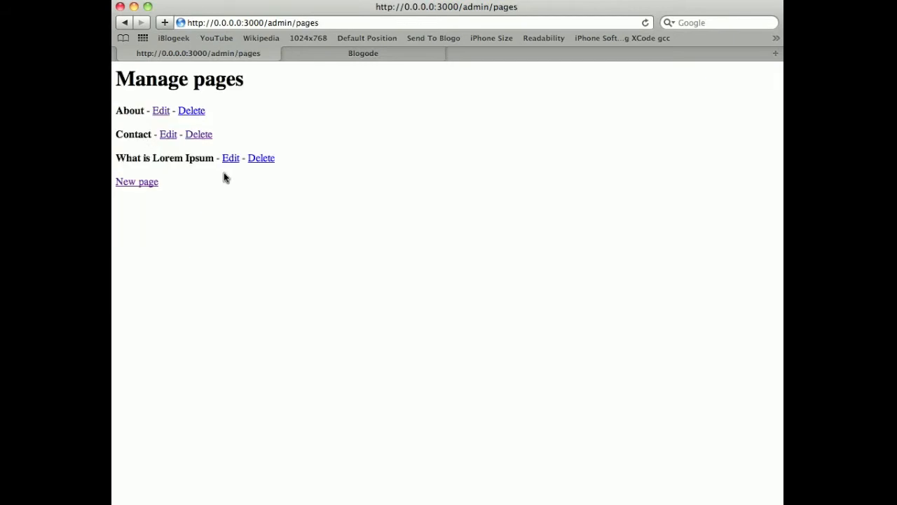
Step: Rename 'What is Lorem Ipsum' to 'What is a demonstration', view it on the blog, and return to its editor
{"action": "left_click", "coordinate": [230, 157]}
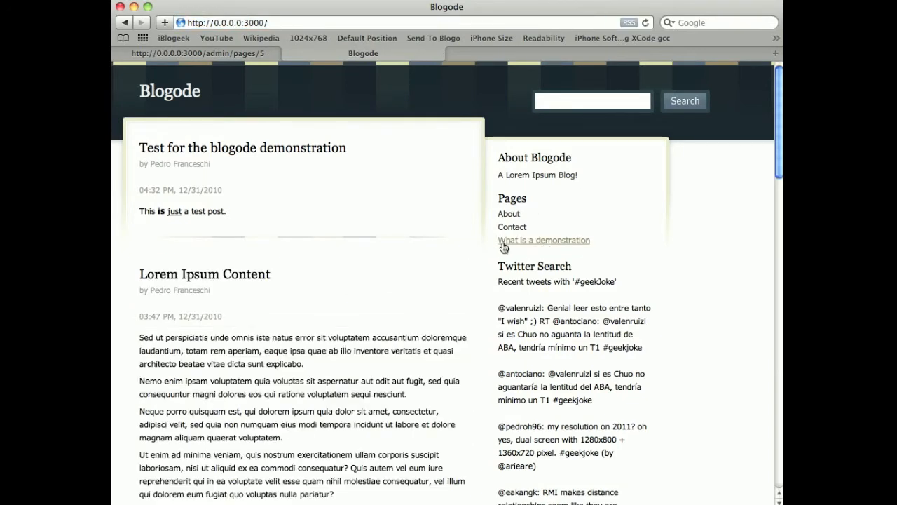
{"action": "left_click", "coordinate": [544, 239]}
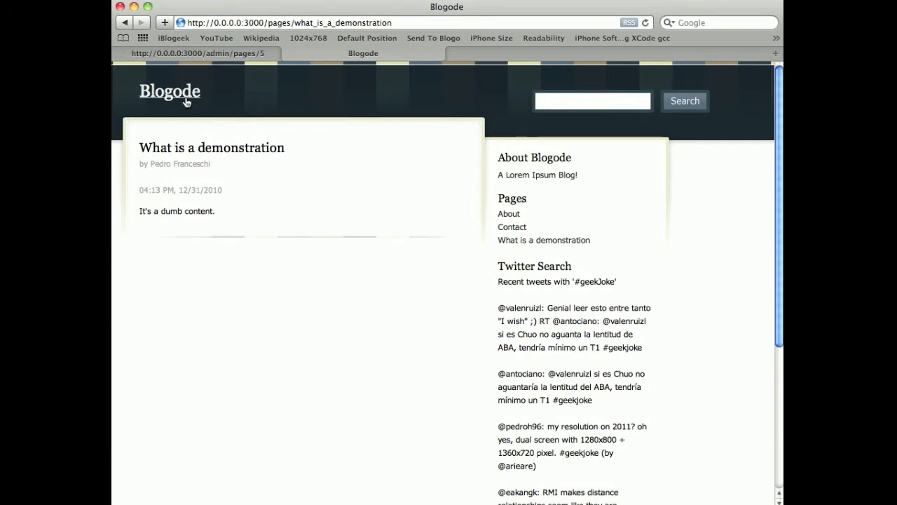
{"action": "left_click", "coordinate": [168, 91]}
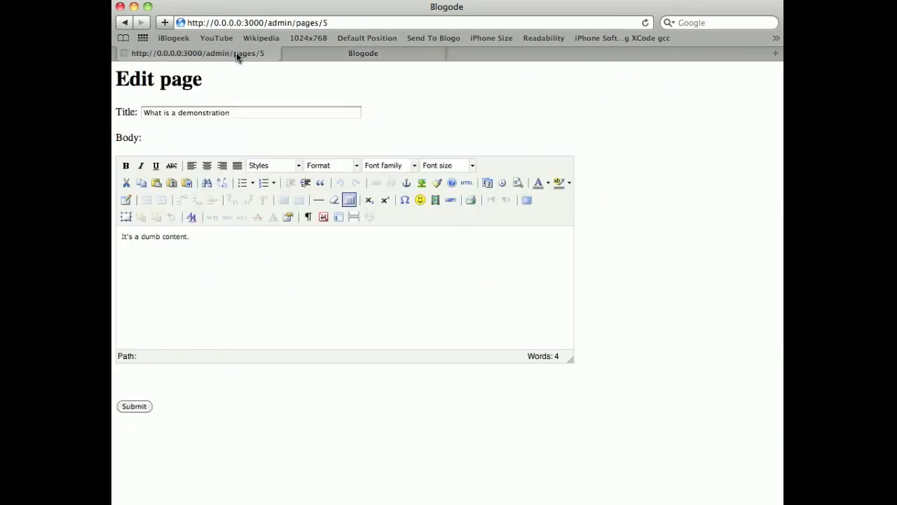
Step: Browse the content and Index template files in Manage template, then return to the admin panel
{"action": "left_click", "coordinate": [125, 22]}
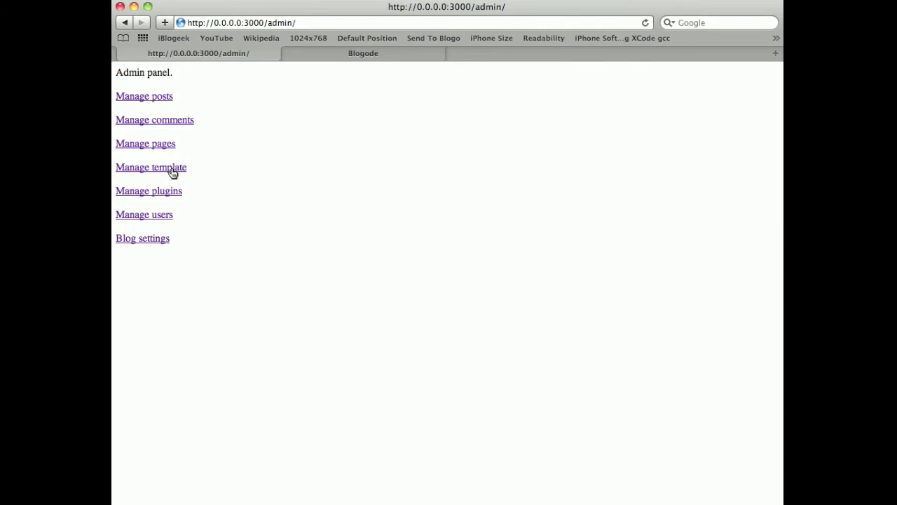
{"action": "left_click", "coordinate": [151, 167]}
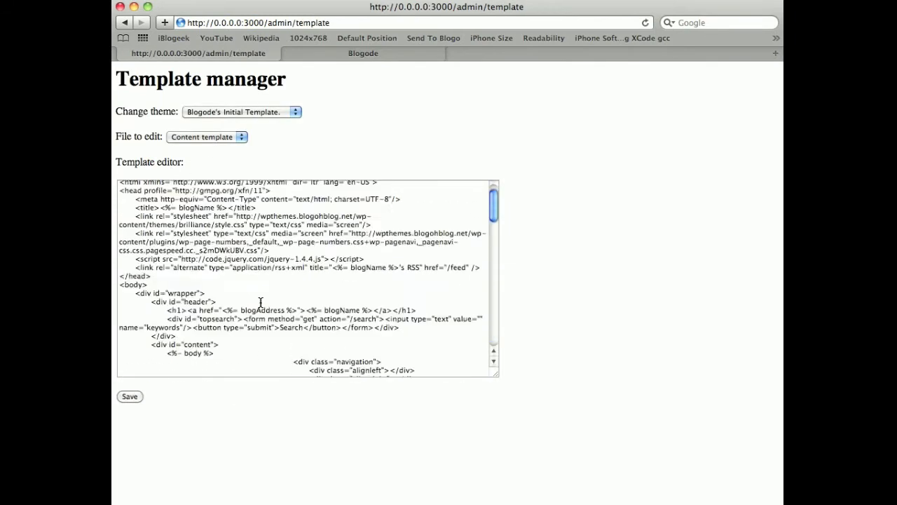
{"action": "left_click", "coordinate": [208, 138]}
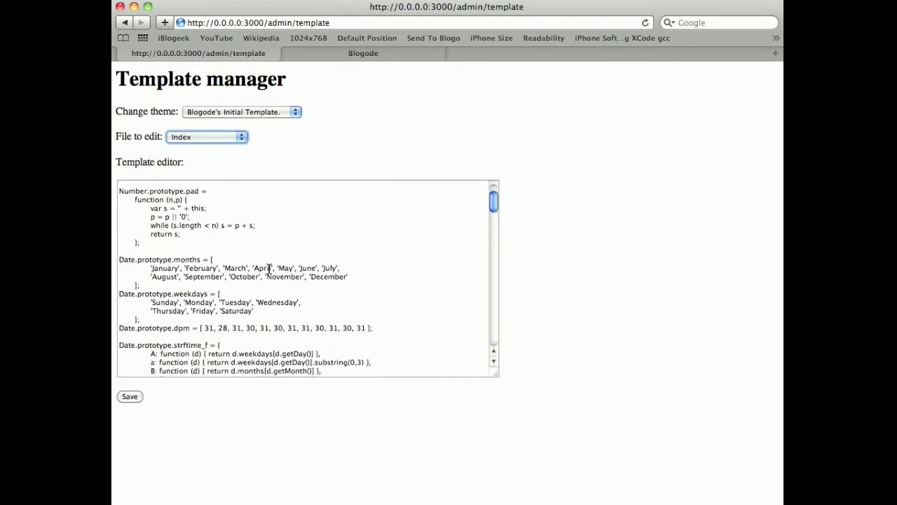
{"action": "scroll", "scroll_direction": "down", "scroll_amount": 3}
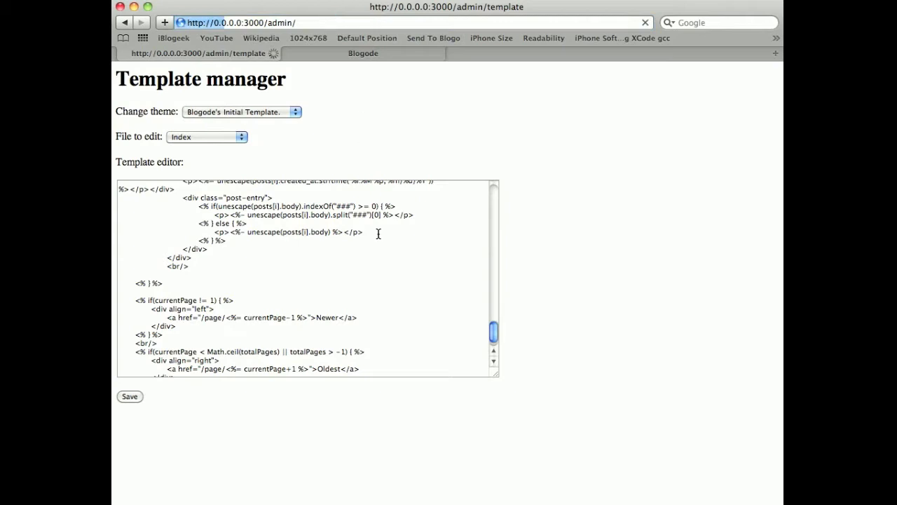
{"action": "left_click", "coordinate": [125, 22]}
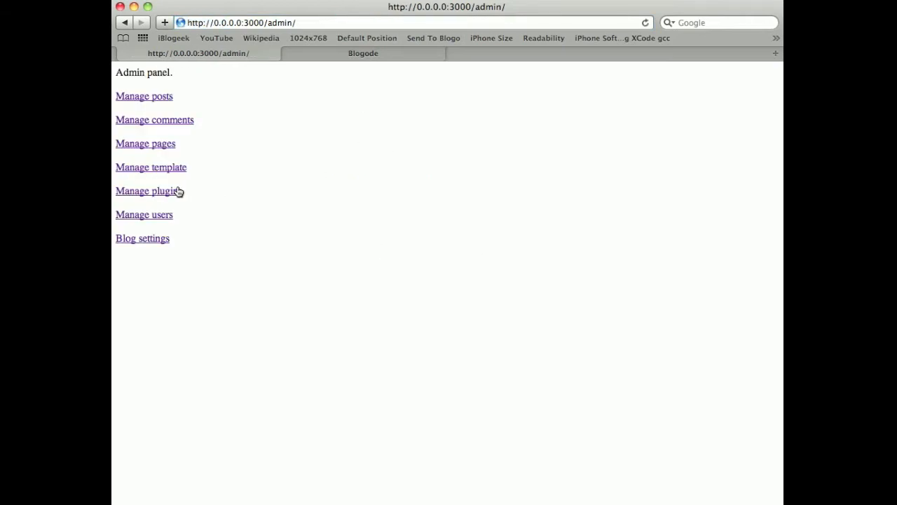
Step: Set the Twitter Search plugin term to #twitter and check the tweets on the blog sidebar
{"action": "left_click", "coordinate": [146, 191]}
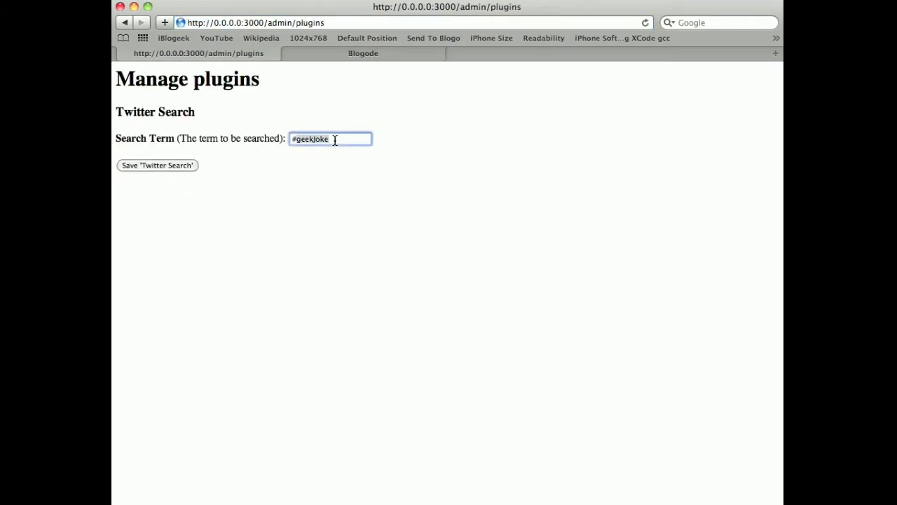
{"action": "type", "text": "#twit"}
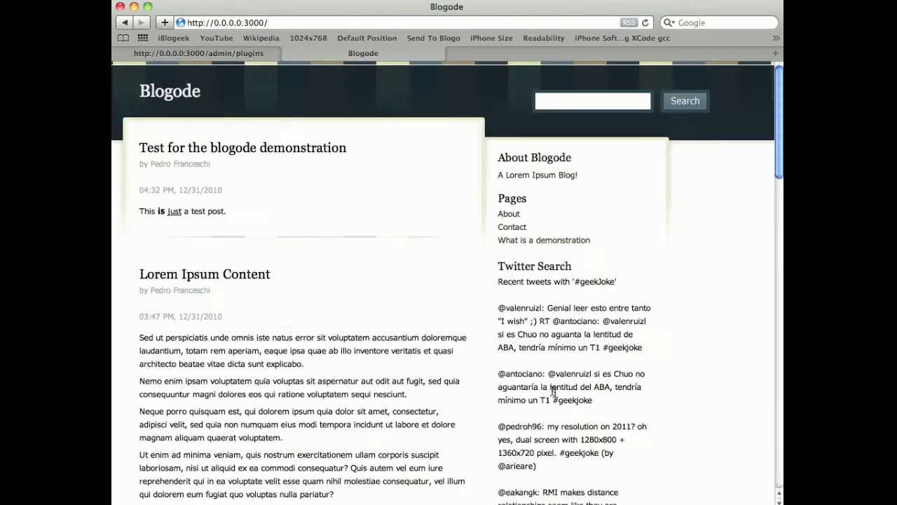
{"action": "scroll", "scroll_direction": "down", "scroll_amount": 3}
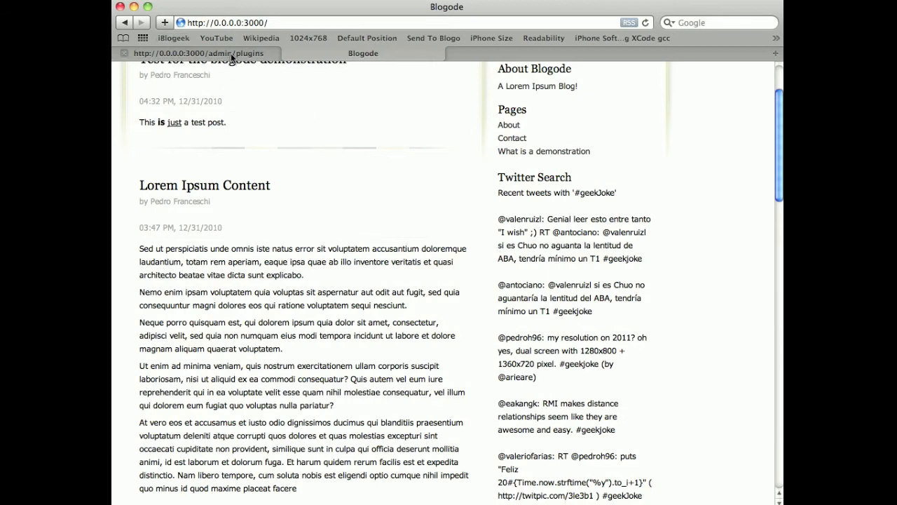
{"action": "left_click", "coordinate": [199, 53]}
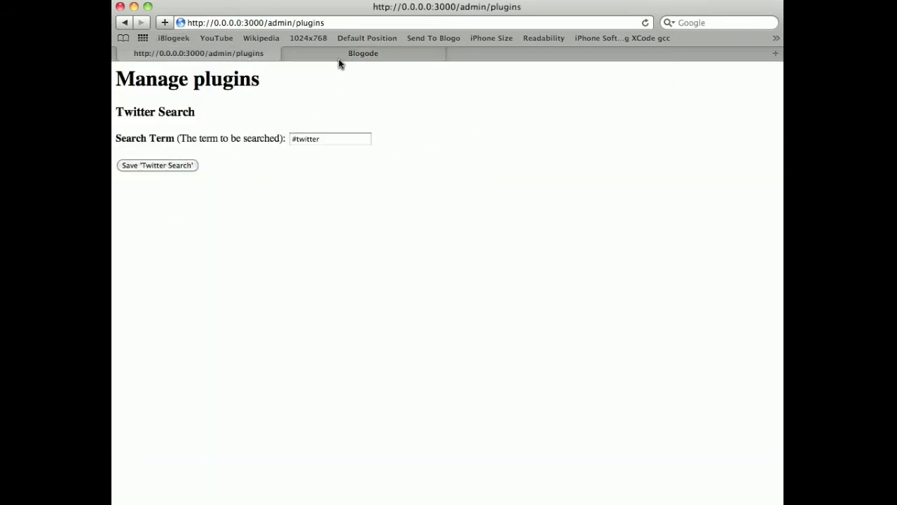
{"action": "left_click", "coordinate": [363, 53]}
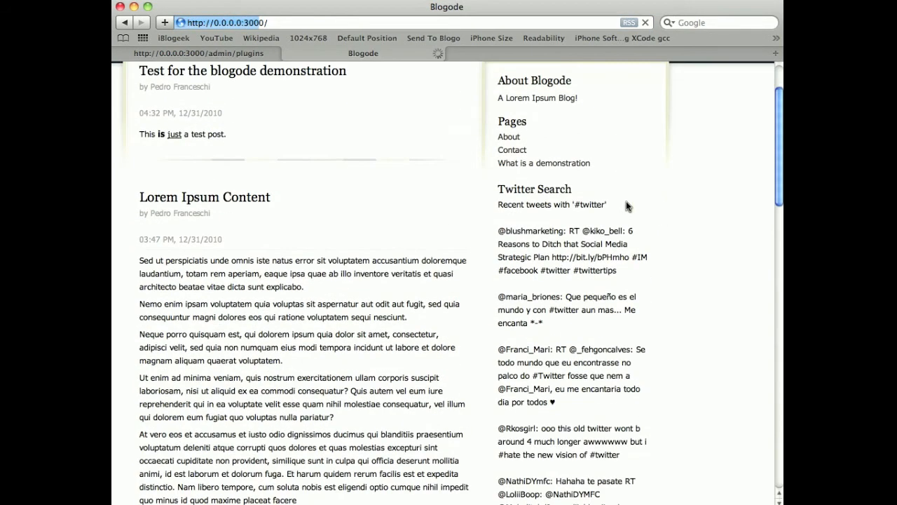
{"action": "scroll", "scroll_direction": "down", "scroll_amount": 3}
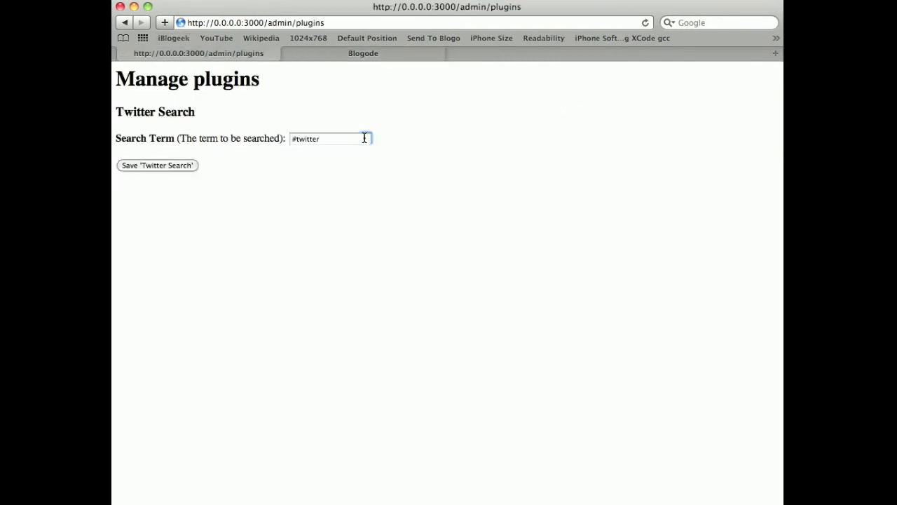
Step: Change the search term to #geekjoke and reload the blog to show #geekjoke tweets
{"action": "type", "text": "#geekjoke"}
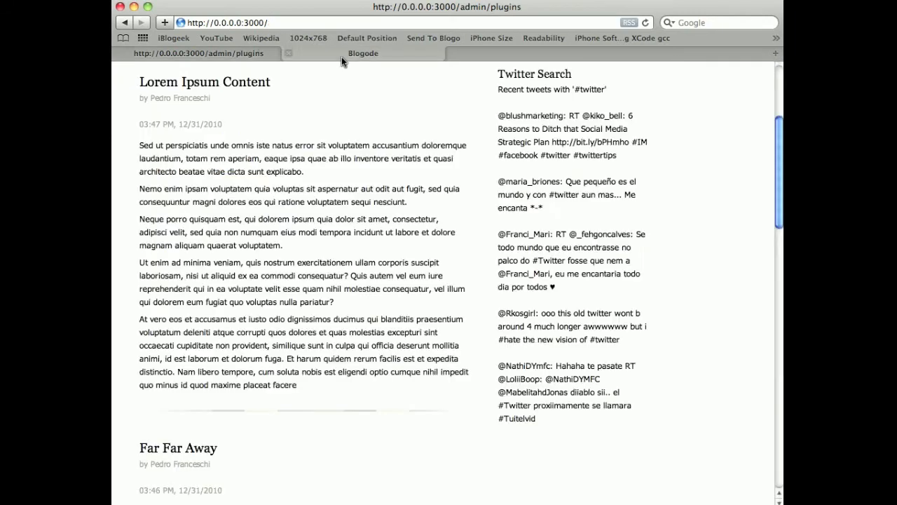
{"action": "left_click", "coordinate": [362, 54]}
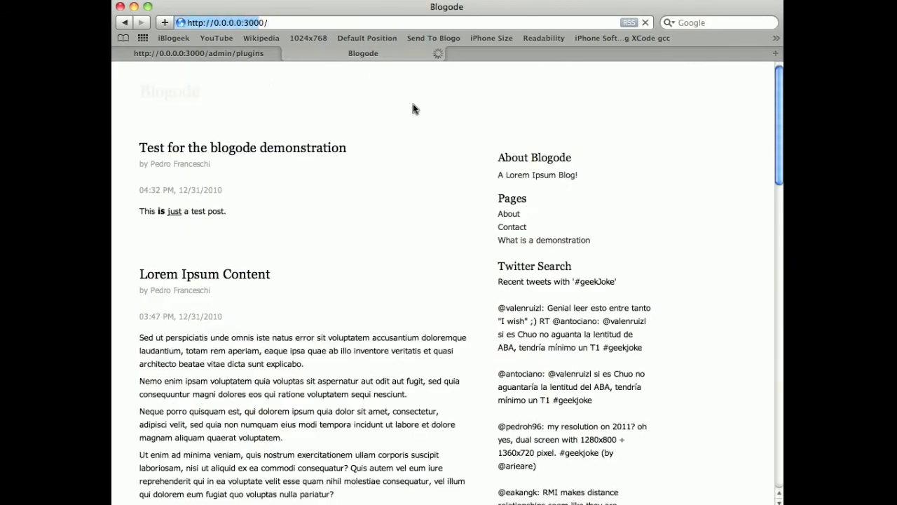
{"action": "scroll", "scroll_direction": "down", "scroll_amount": 3}
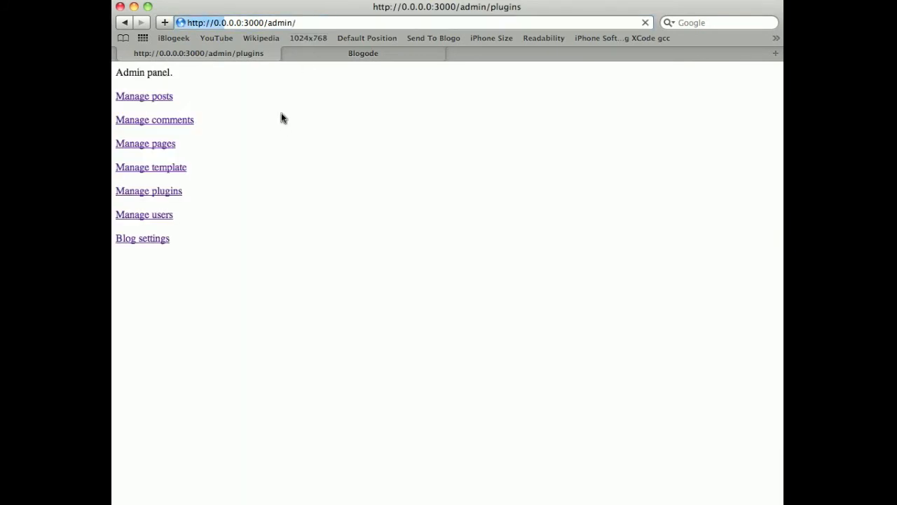
{"action": "left_click", "coordinate": [144, 215]}
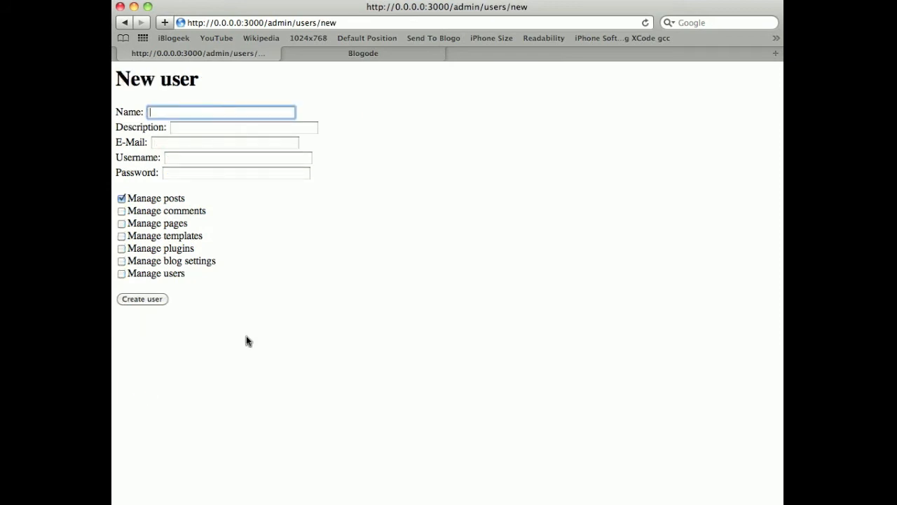
{"action": "type", "text": "Test user"}
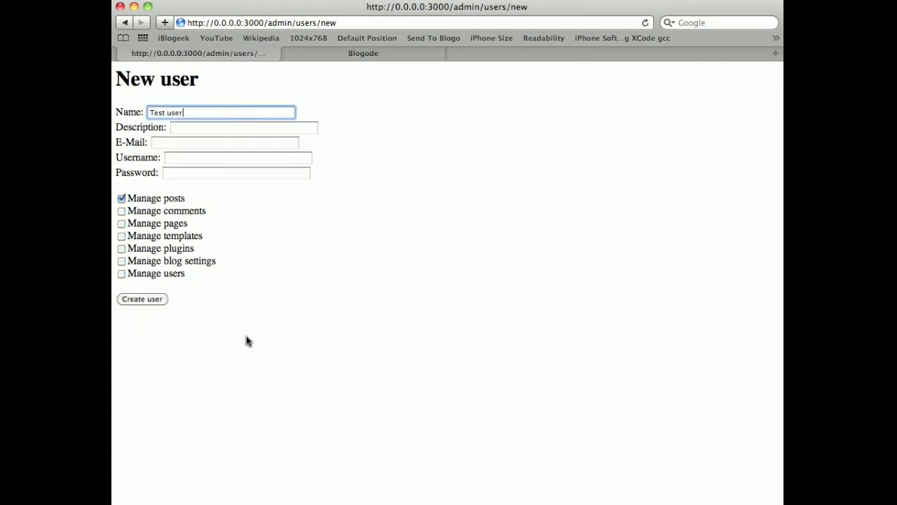
{"action": "type", "text": "This is a tes"}
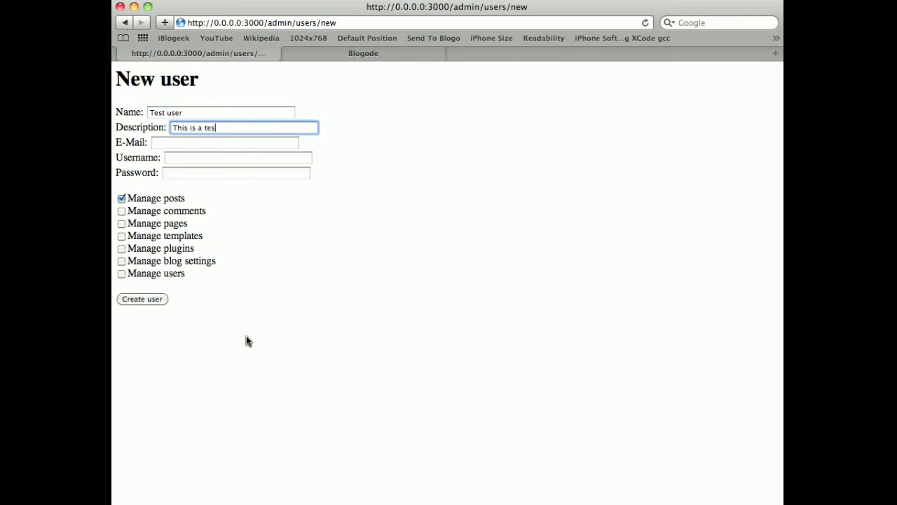
{"action": "type", "text": "test_us"}
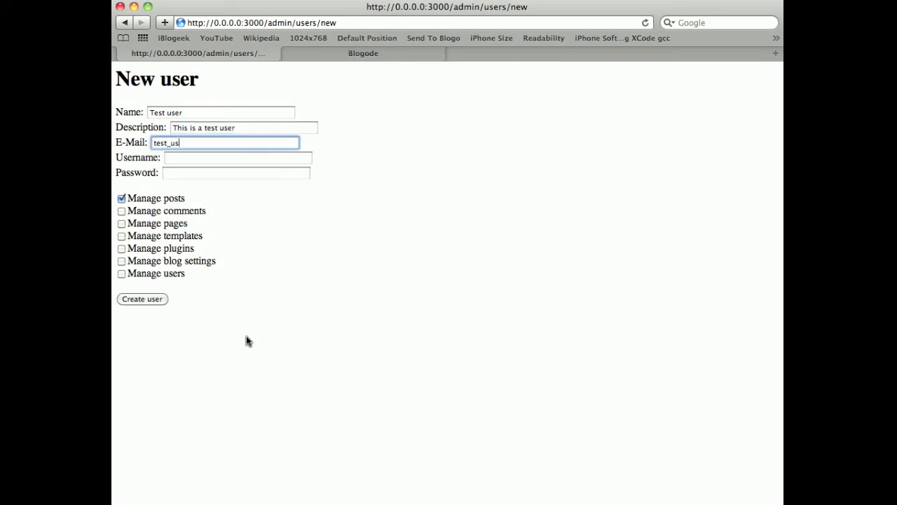
{"action": "left_click", "coordinate": [236, 172]}
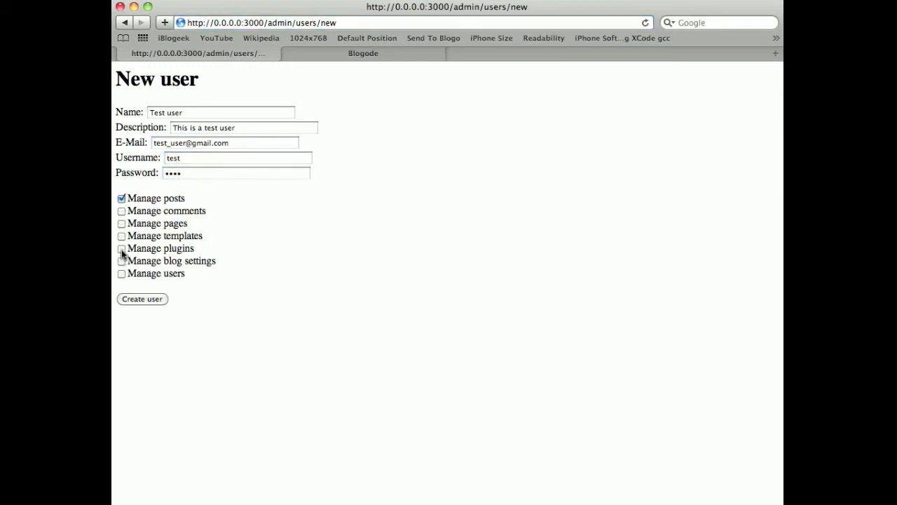
Step: Grant template, plugin and user management, set username 'test', and create the account
{"action": "left_click", "coordinate": [120, 248]}
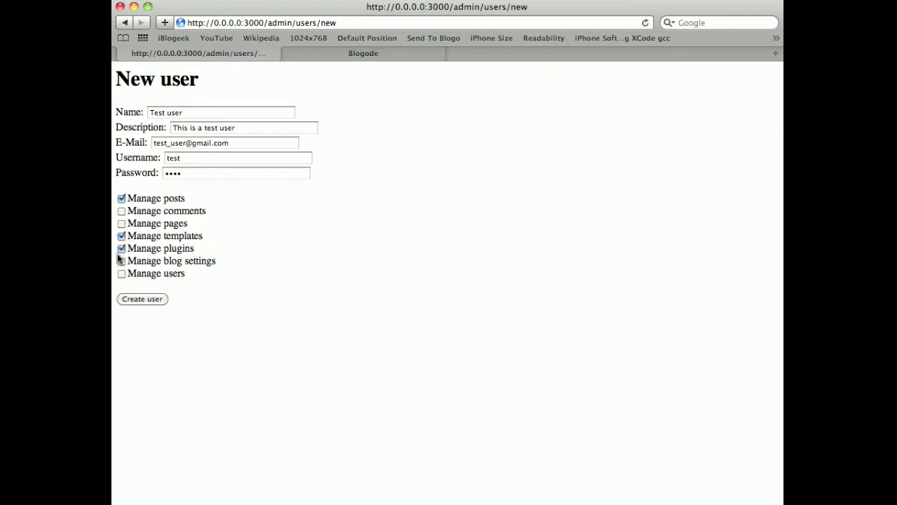
{"action": "left_click", "coordinate": [121, 272]}
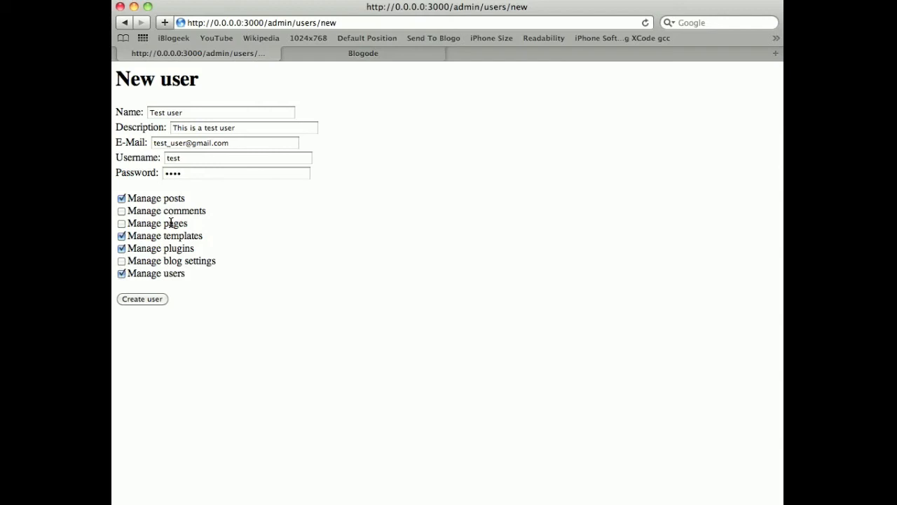
{"action": "double_click", "coordinate": [185, 211]}
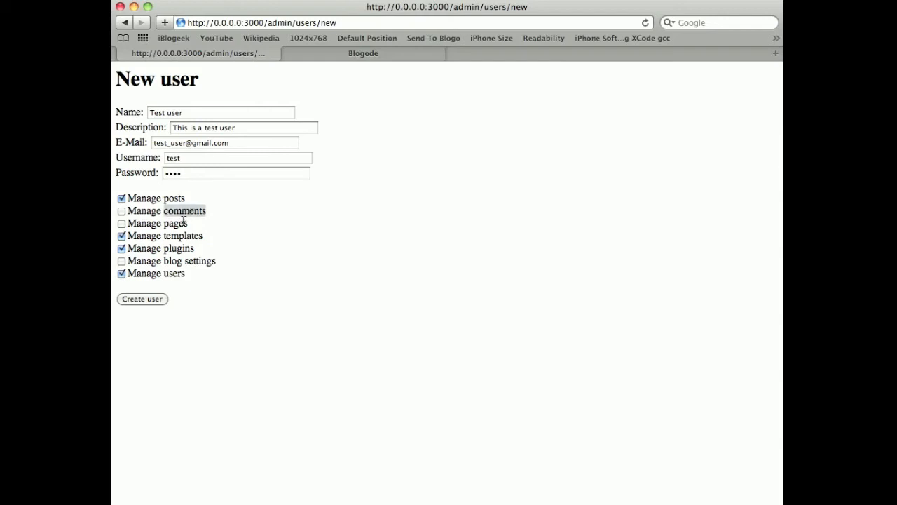
{"action": "left_click", "coordinate": [142, 299]}
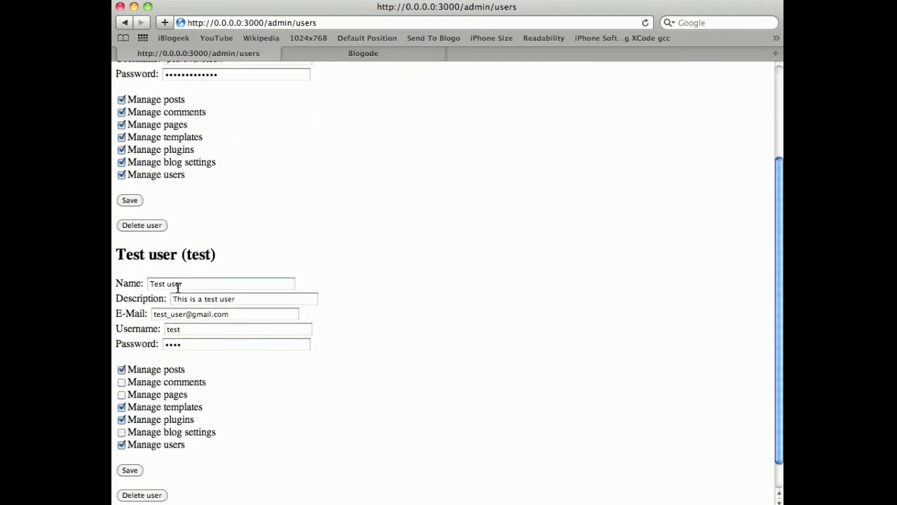
{"action": "mouse_move", "coordinate": [174, 359]}
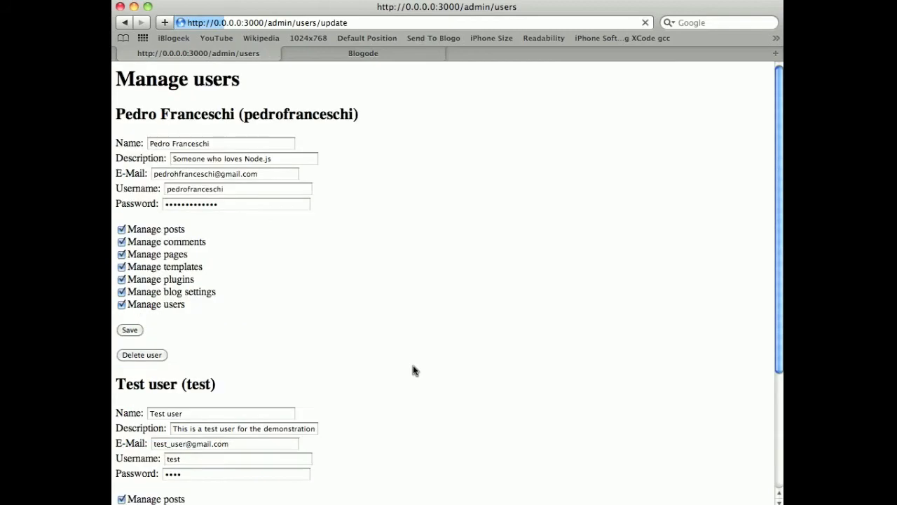
Step: Delete the Test user and confirm the deletion
{"action": "left_click", "coordinate": [142, 354]}
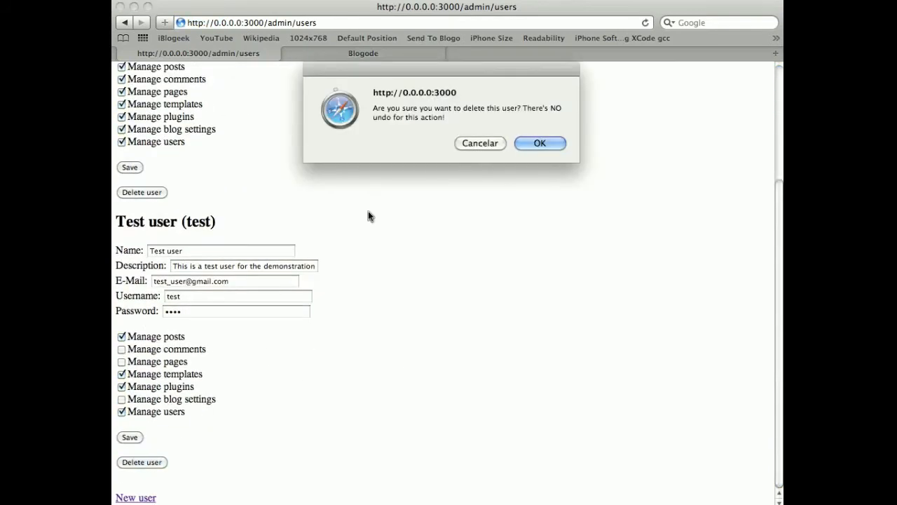
{"action": "left_click", "coordinate": [540, 143]}
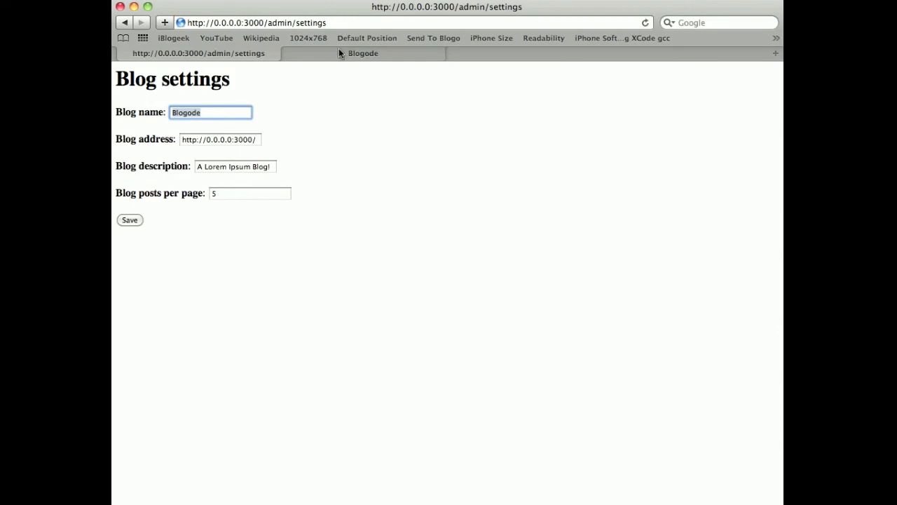
Step: Close the blog settings tab, leaving only the Blogode front page open
{"action": "left_click", "coordinate": [363, 54]}
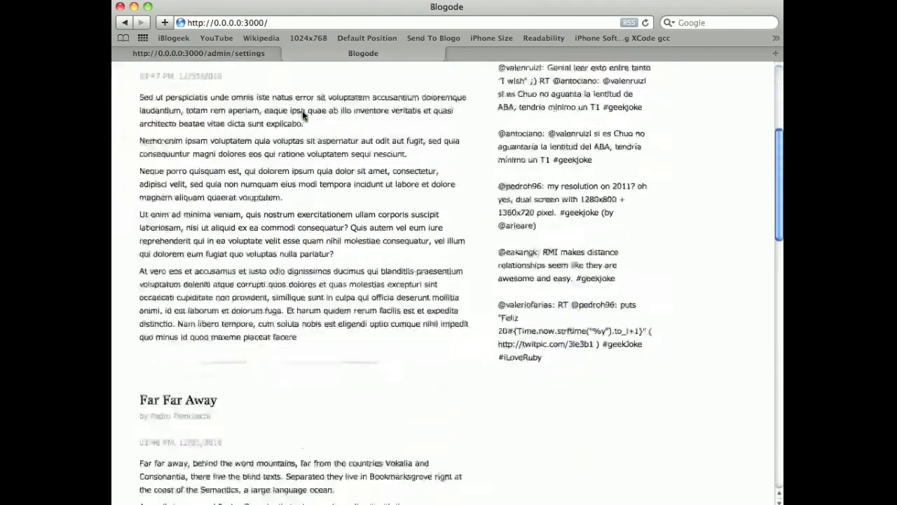
{"action": "scroll", "scroll_direction": "up", "scroll_amount": 3}
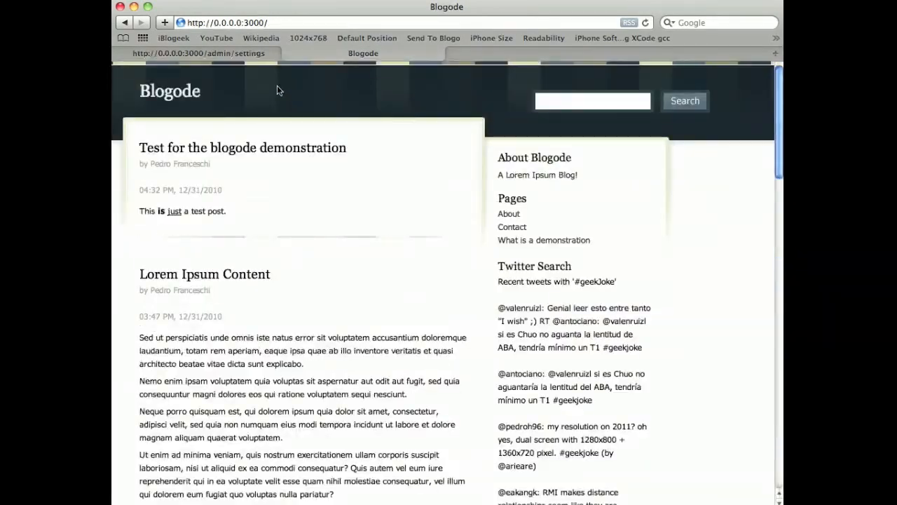
{"action": "left_click", "coordinate": [200, 54]}
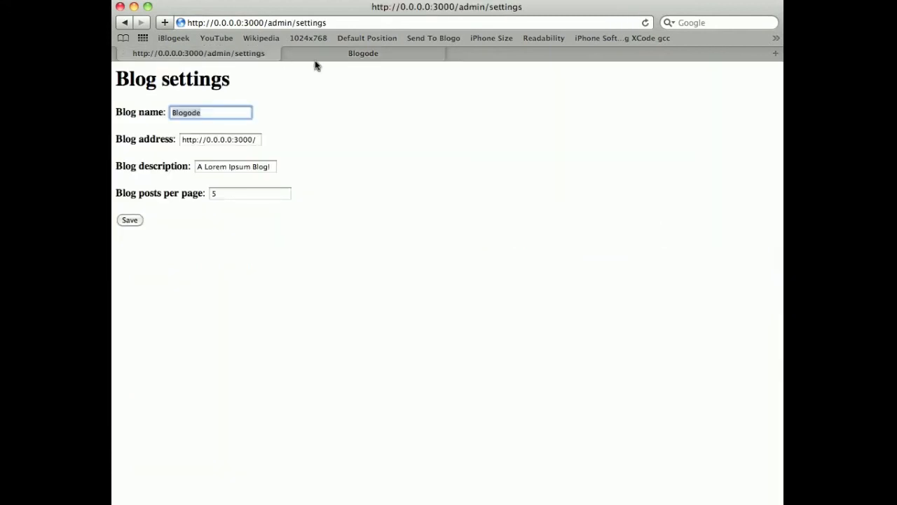
{"action": "left_click", "coordinate": [329, 22]}
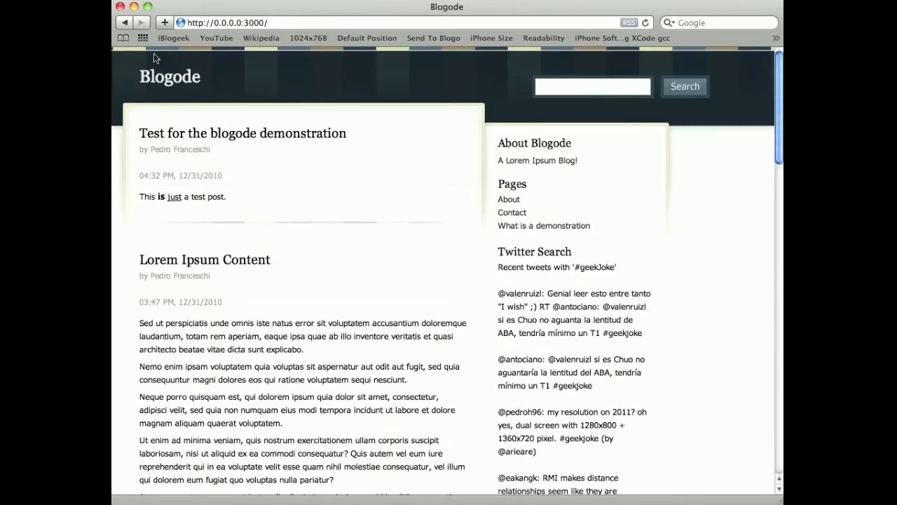
{"action": "mouse_move", "coordinate": [244, 67]}
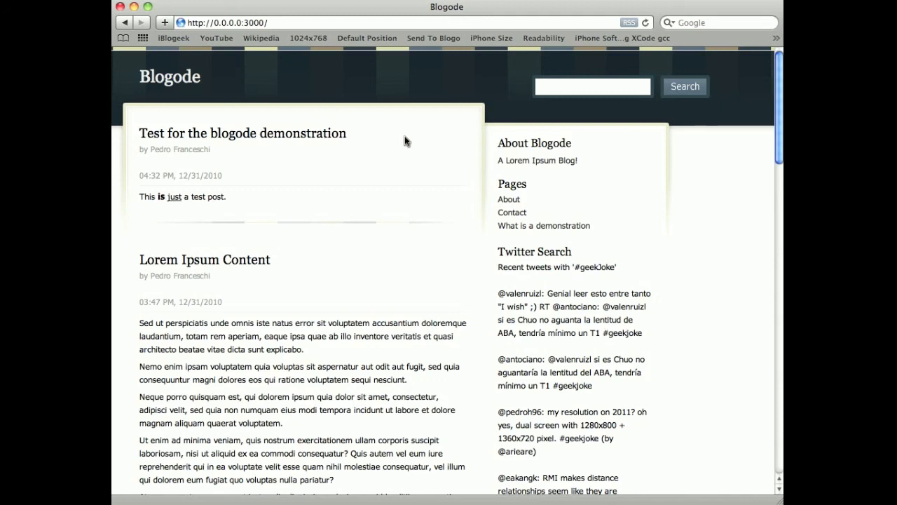
{"action": "mouse_move", "coordinate": [409, 138]}
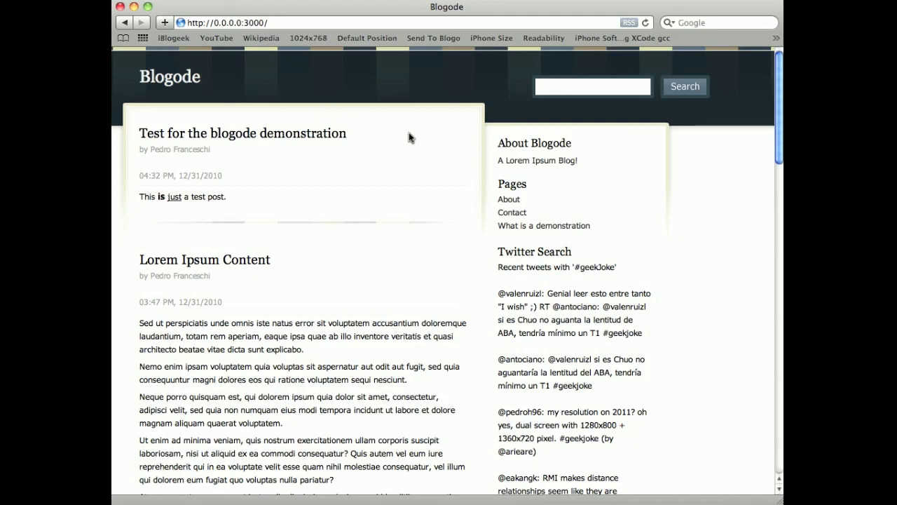
{"action": "scroll", "scroll_direction": "down", "scroll_amount": 3}
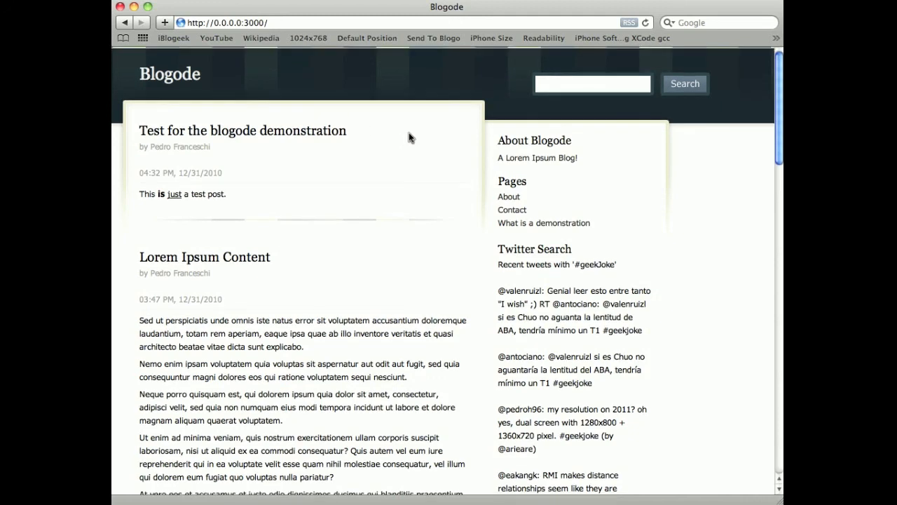
{"action": "scroll", "scroll_direction": "down", "scroll_amount": 3}
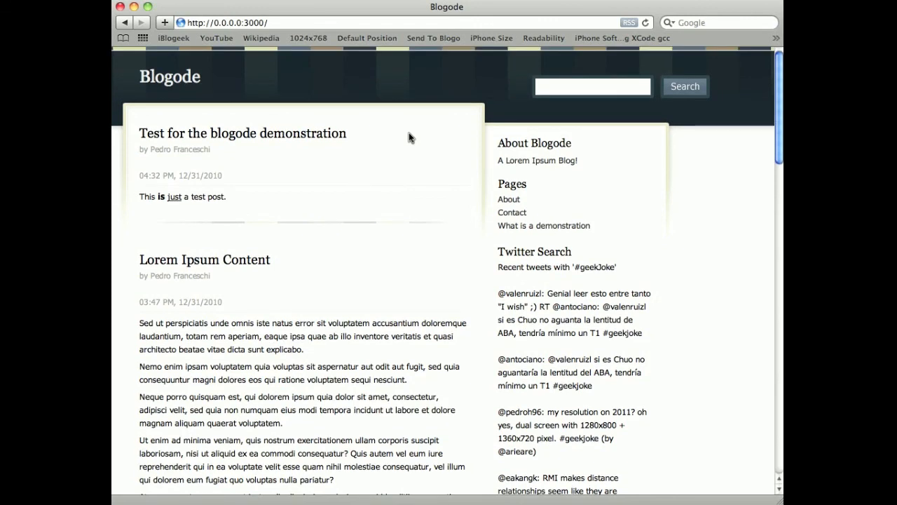